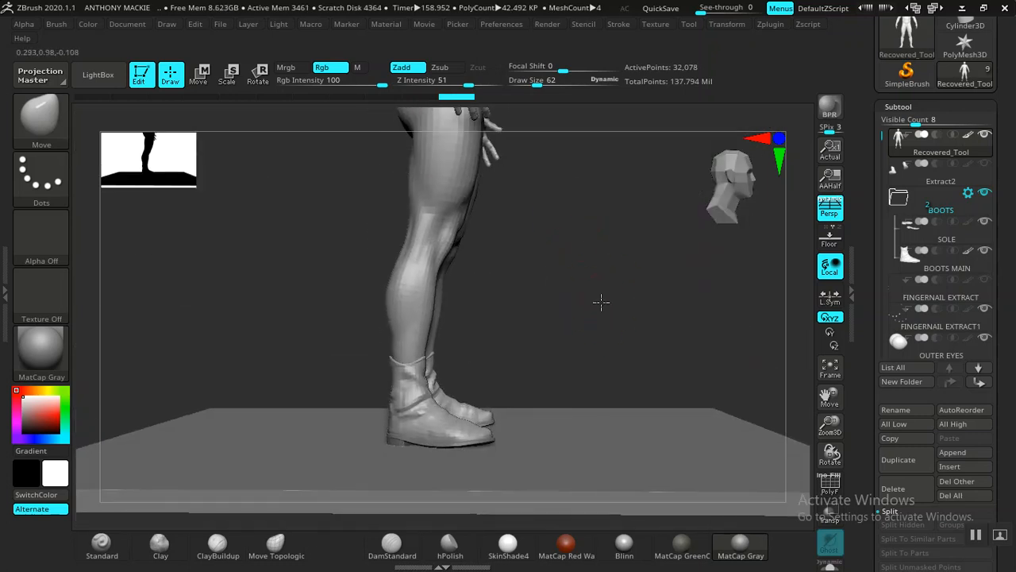
Step: Orbit the model to inspect the legs and boots from several angles
drag(596, 302, 651, 238)
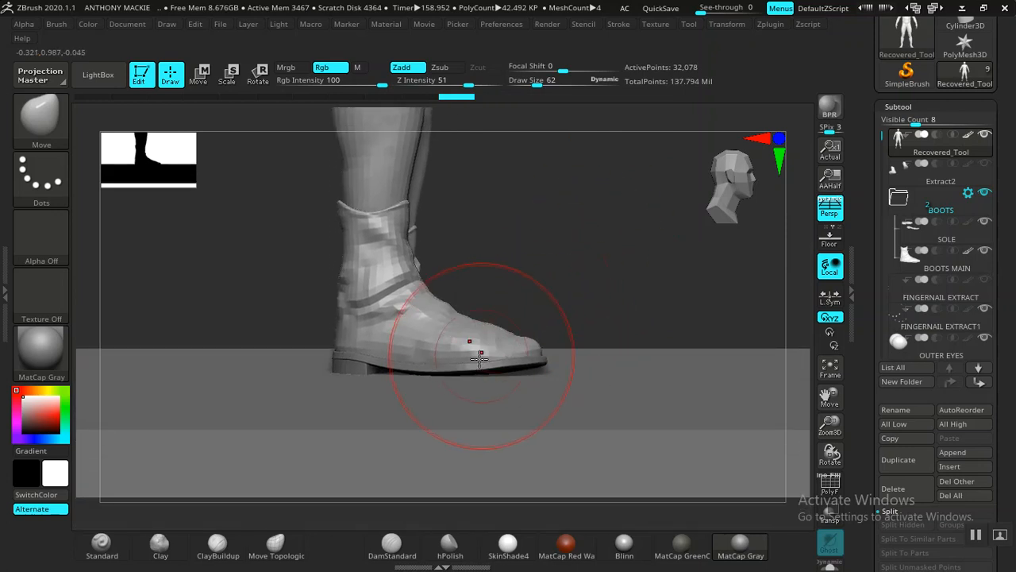
drag(476, 357, 492, 310)
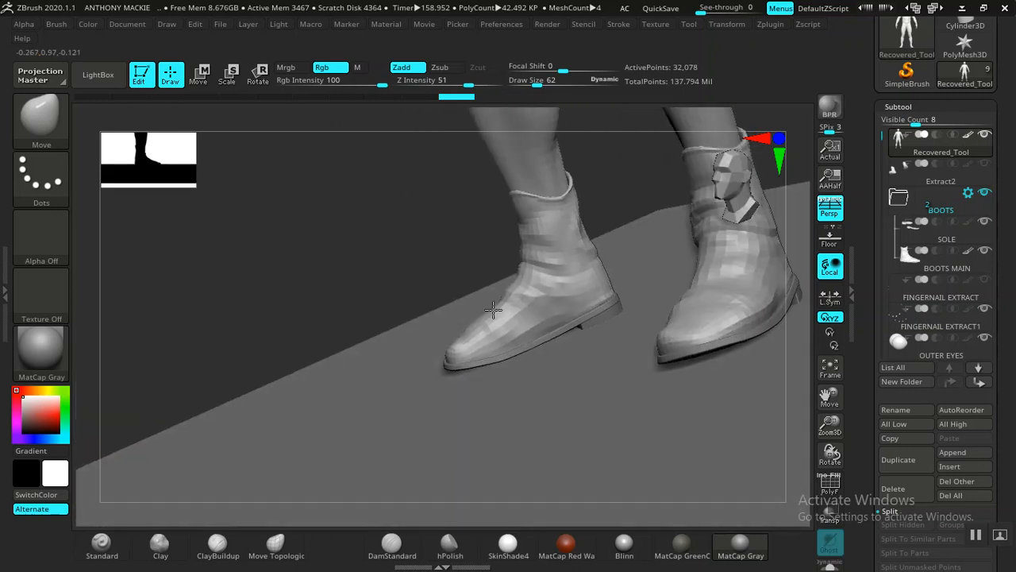
drag(492, 310, 486, 329)
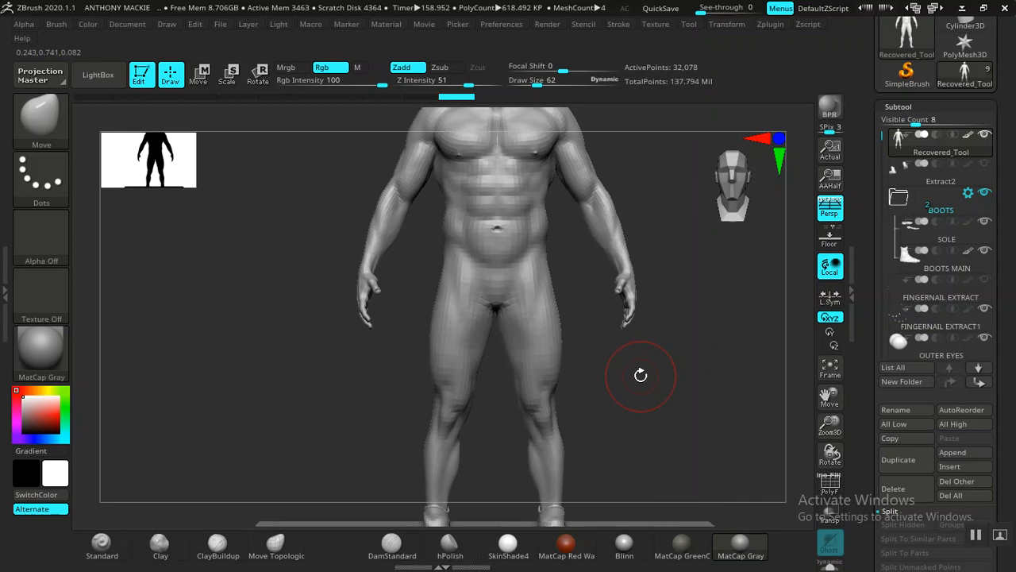
mouse_move(629, 376)
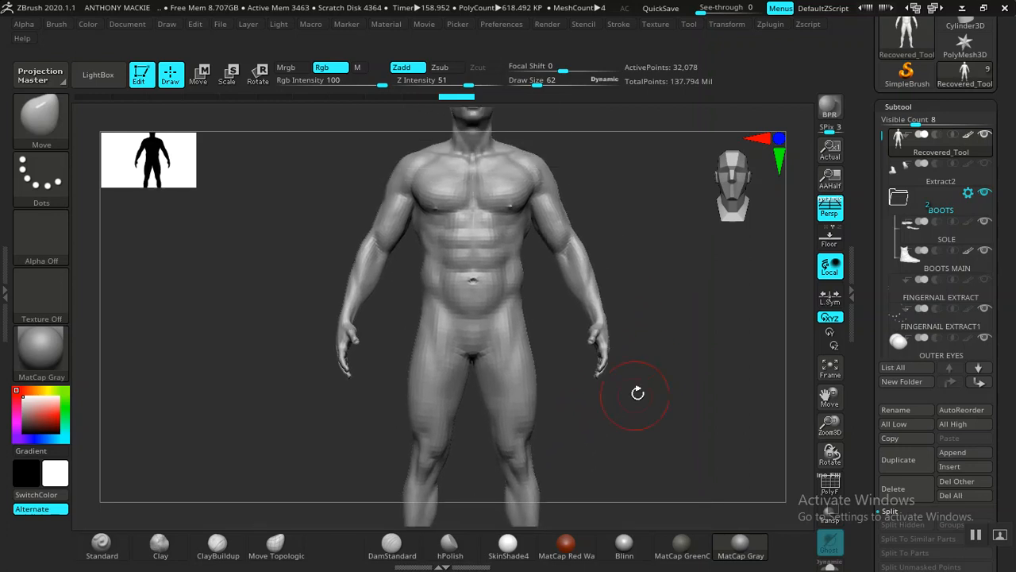
drag(639, 394, 753, 353)
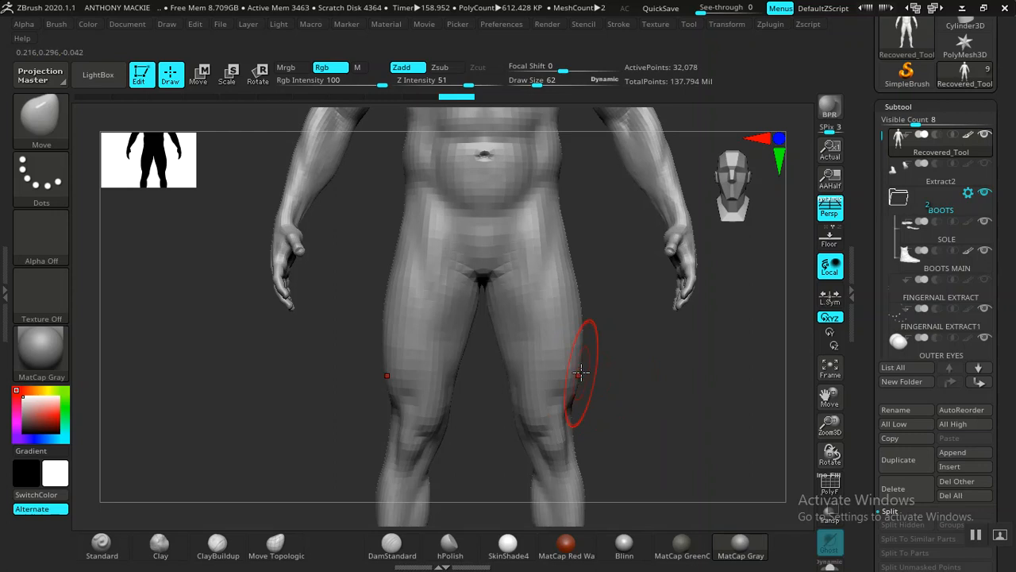
mouse_move(578, 357)
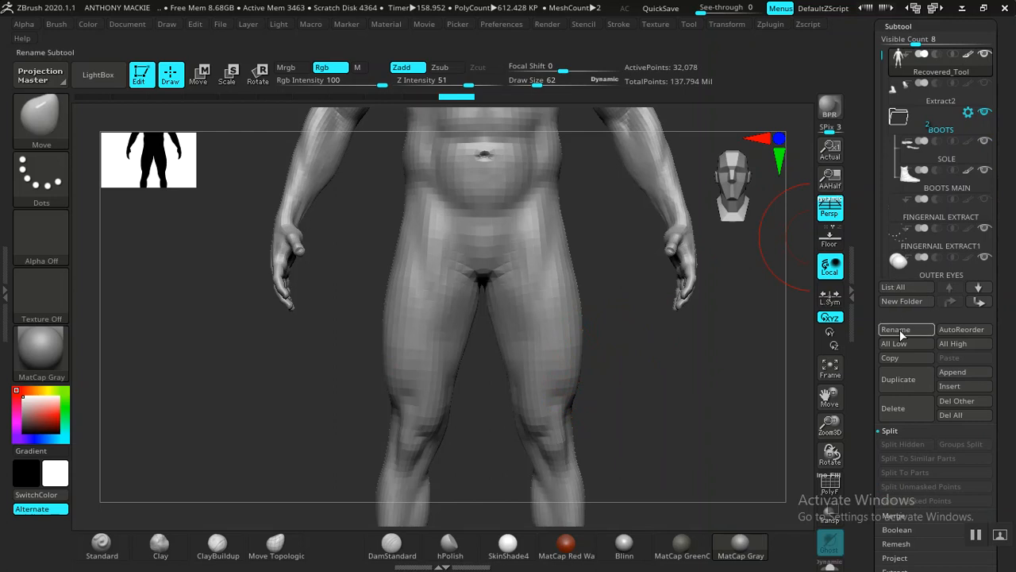
Step: Rename the body subtool to AFRICAN MALE
click(896, 328)
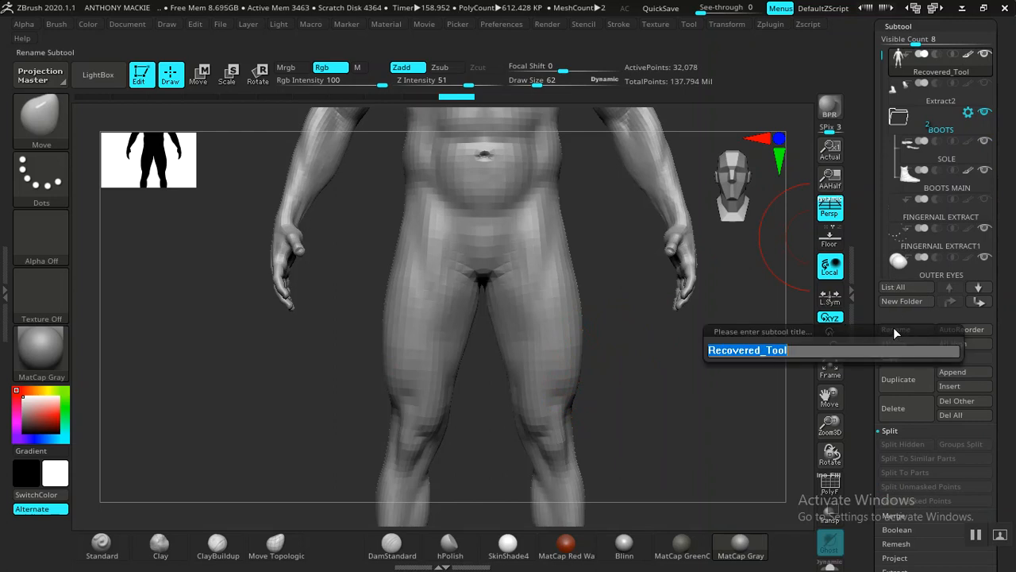
text(AFR)
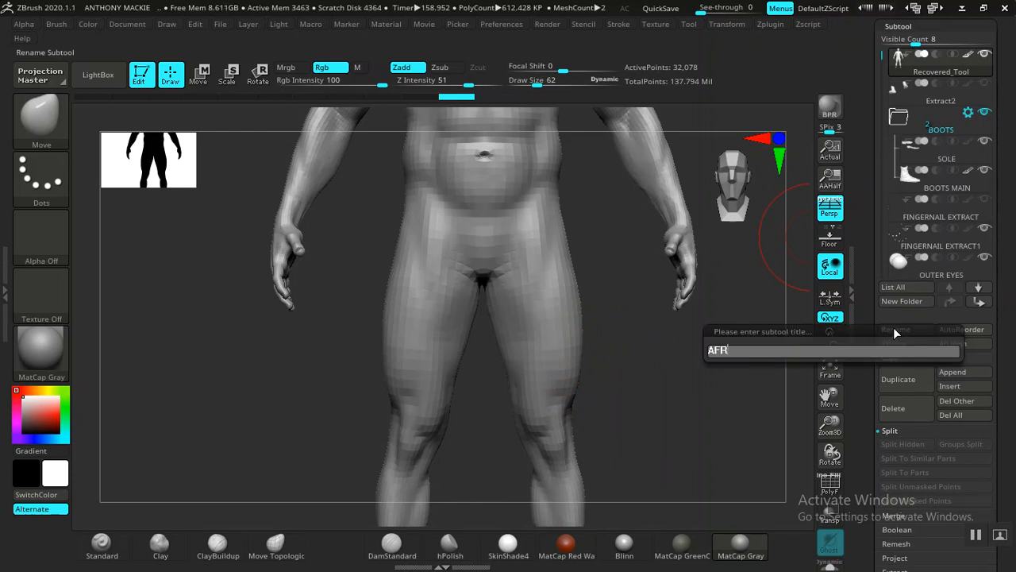
text(ICAN)
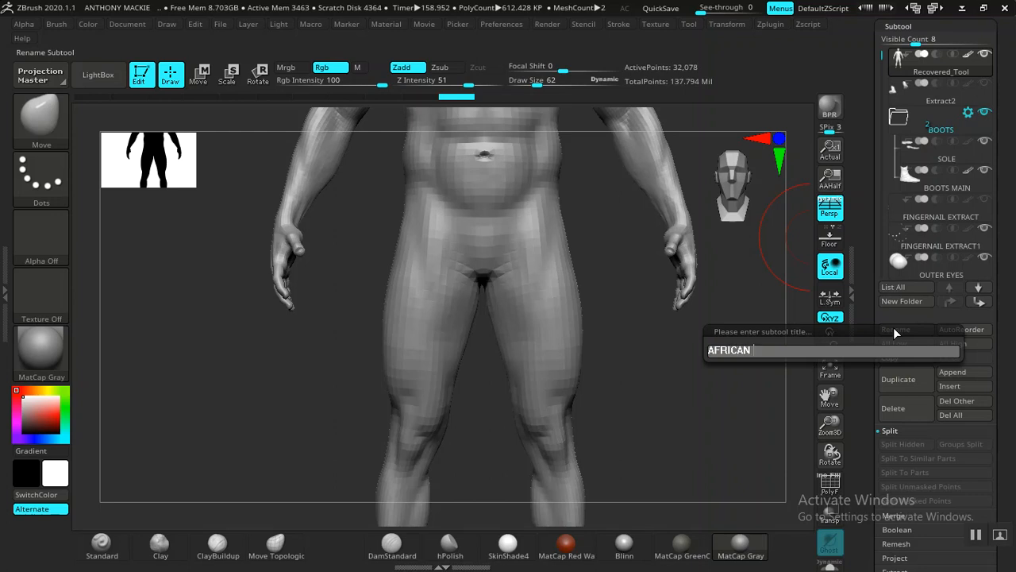
text(MALE)
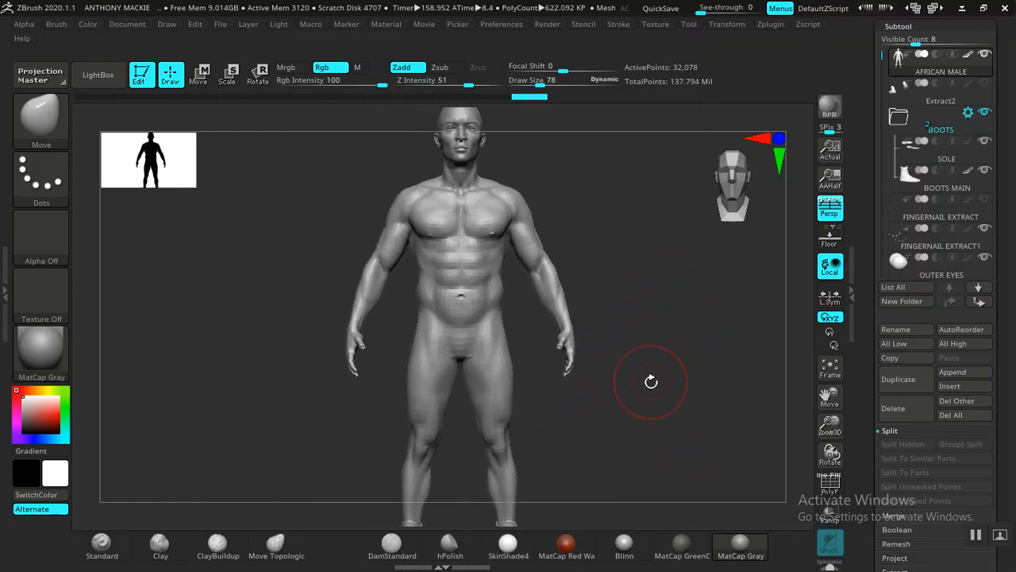
mouse_move(637, 377)
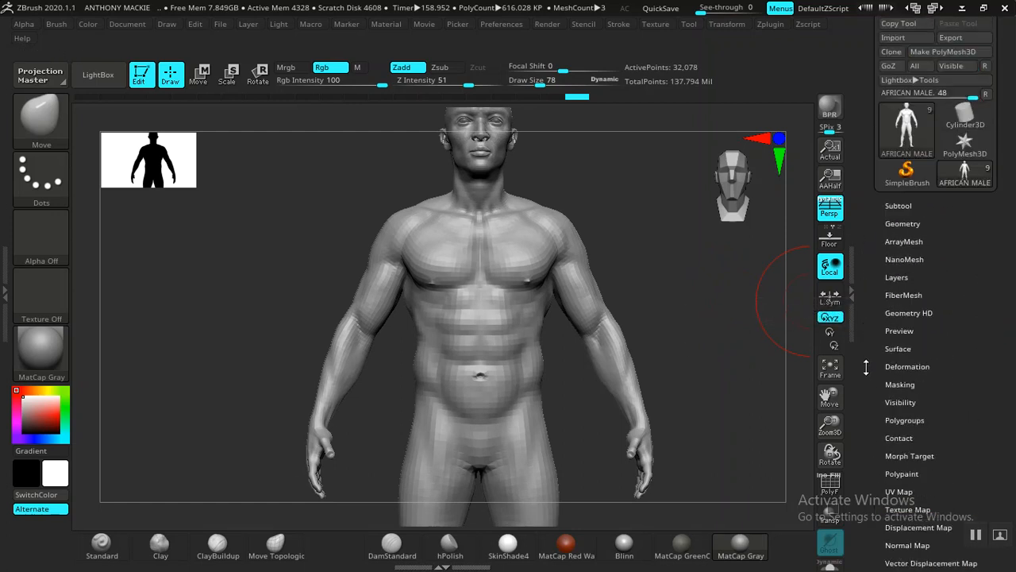
Step: Export the body as AFRICAN MALE.obj into a new ZEXPORT folder
click(689, 24)
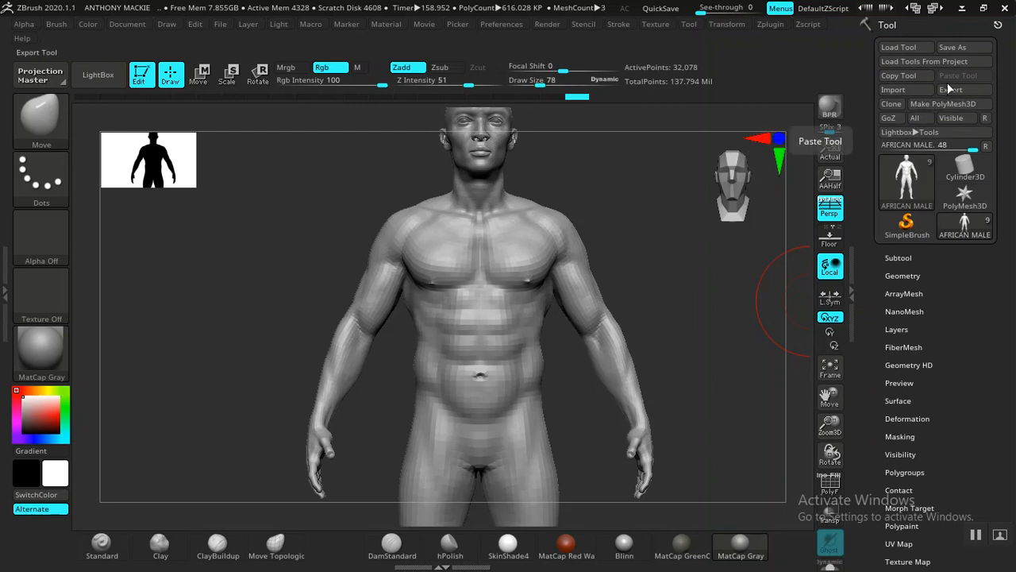
click(950, 89)
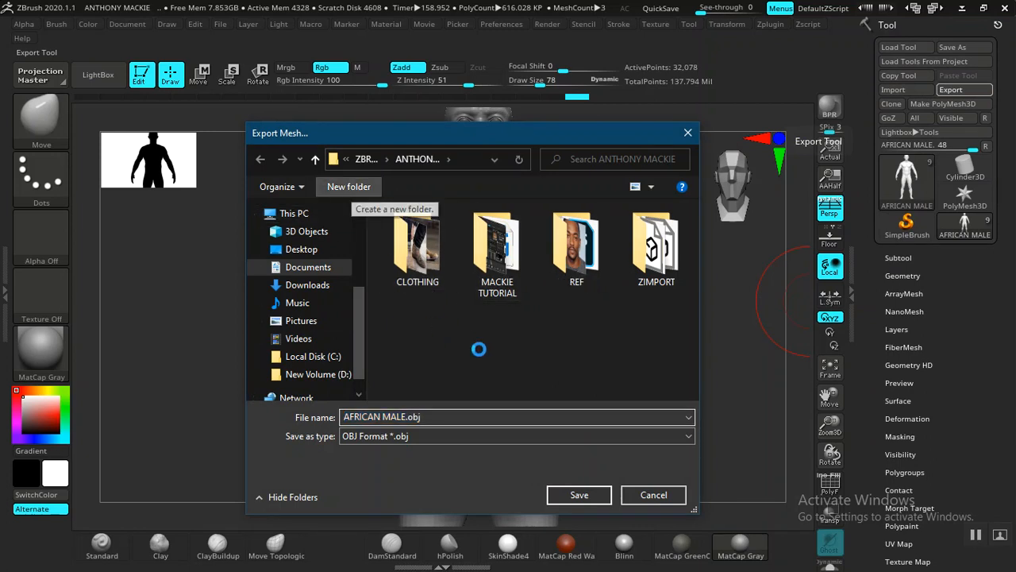
click(348, 188)
text(ZEXPOR)
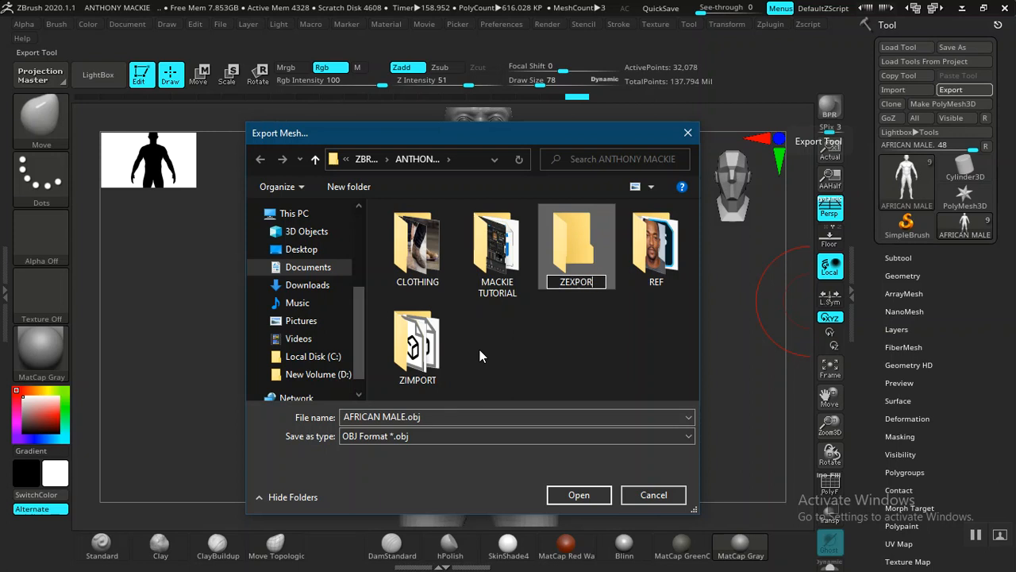
double_click(577, 238)
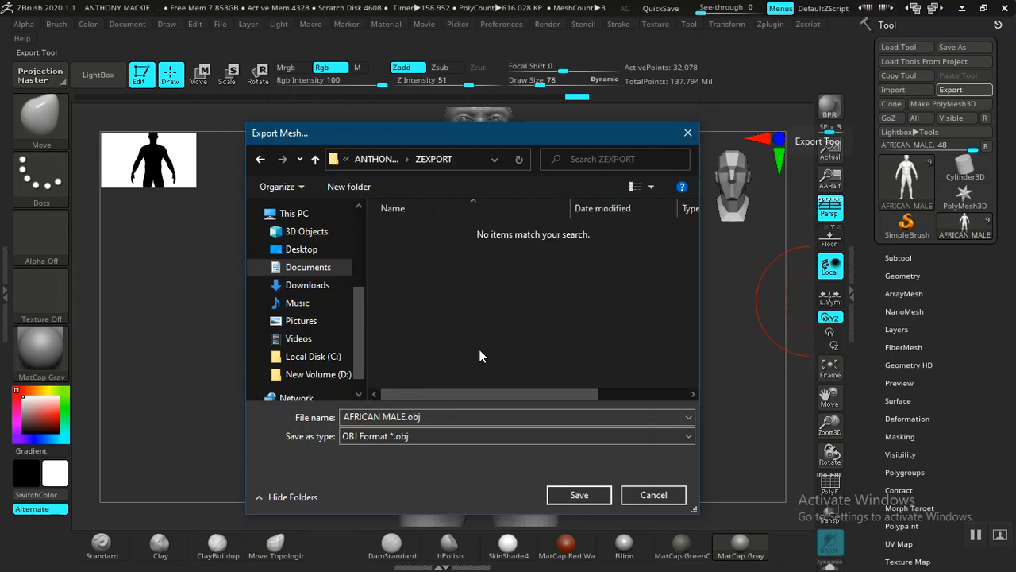
click(438, 416)
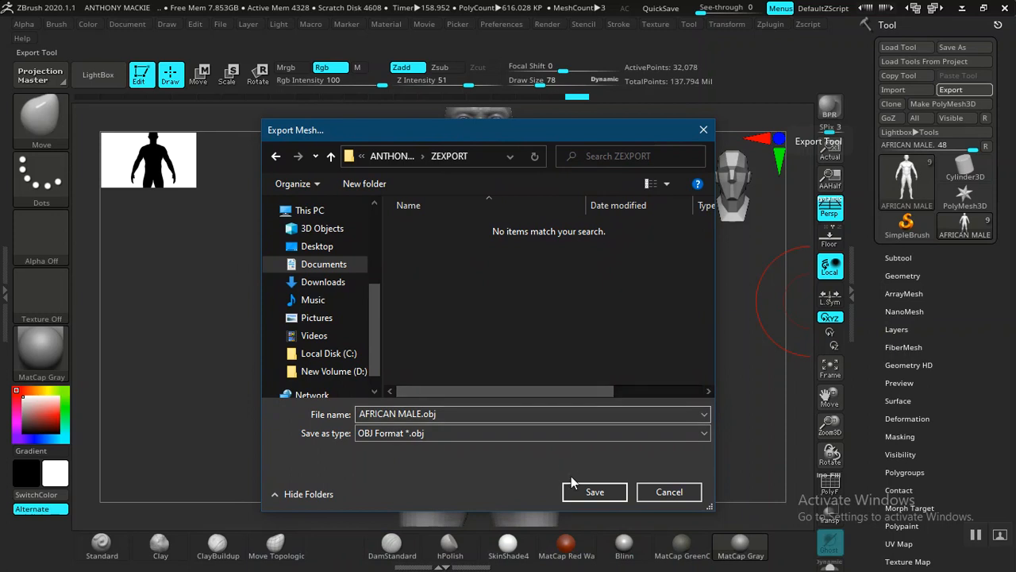
mouse_move(594, 492)
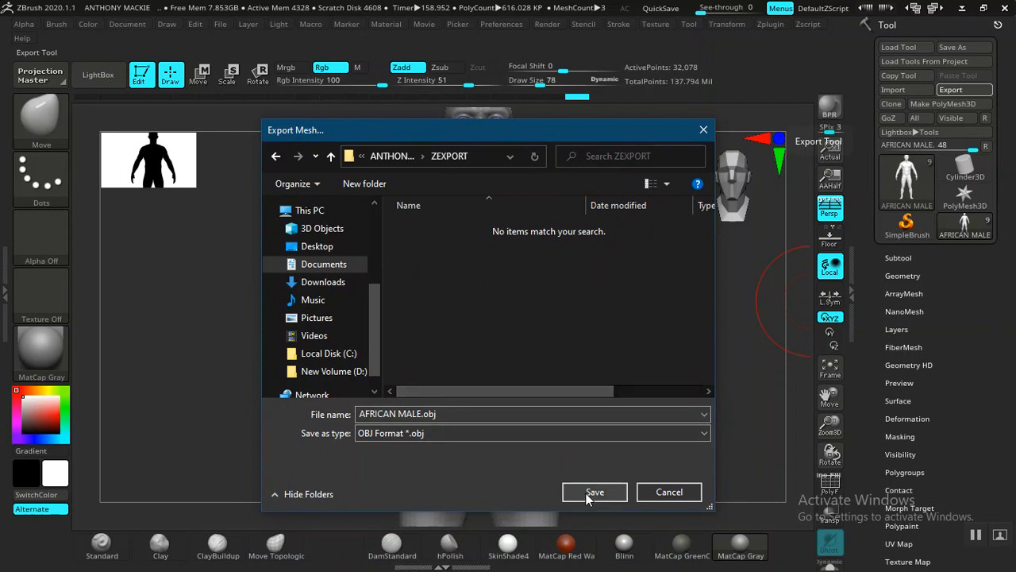
click(594, 492)
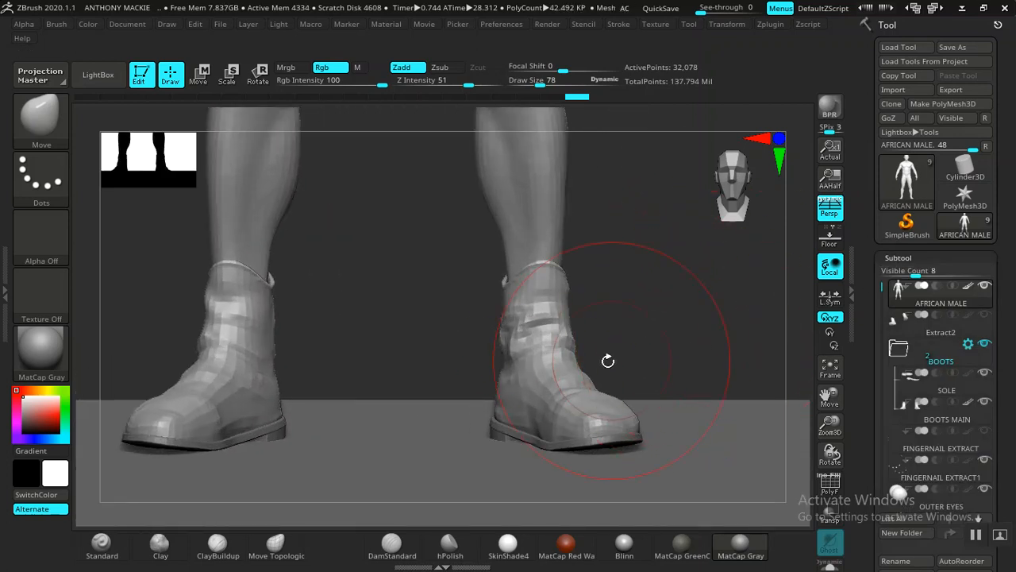
Step: Make BOOTS MAIN the active subtool and browse its Geometry settings while orbiting the boots
click(946, 389)
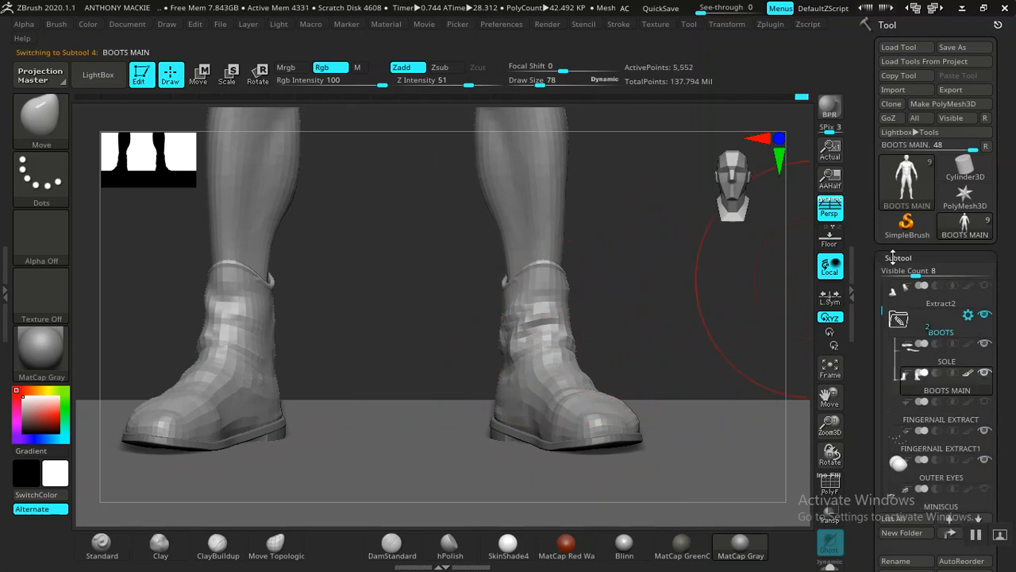
click(902, 274)
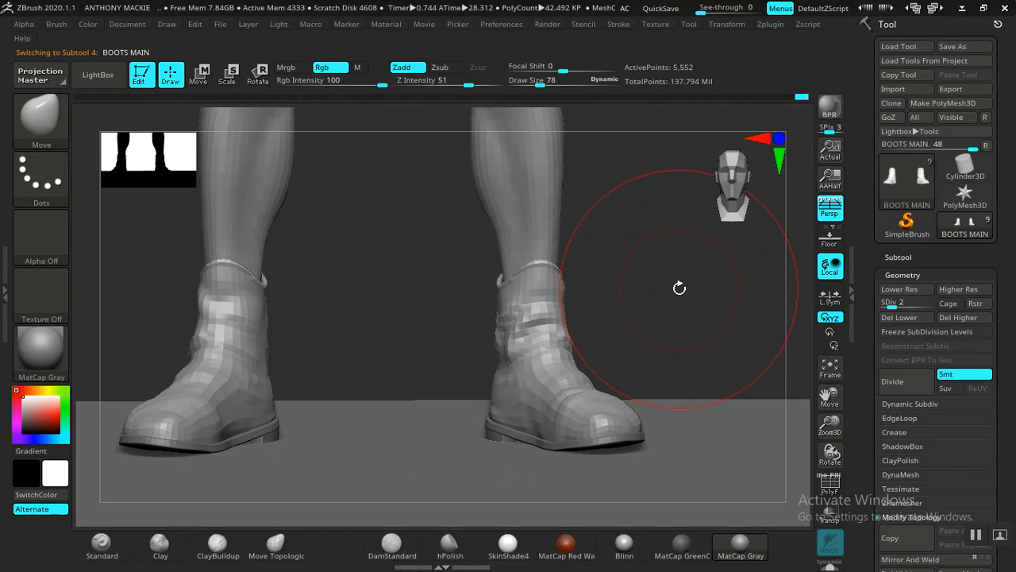
drag(564, 80, 532, 80)
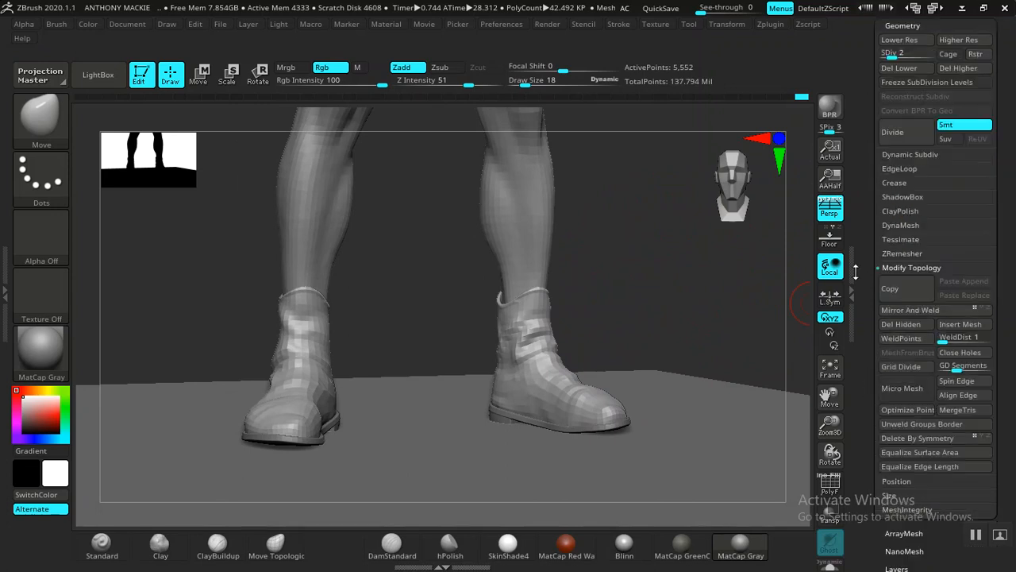
scroll(down, 3)
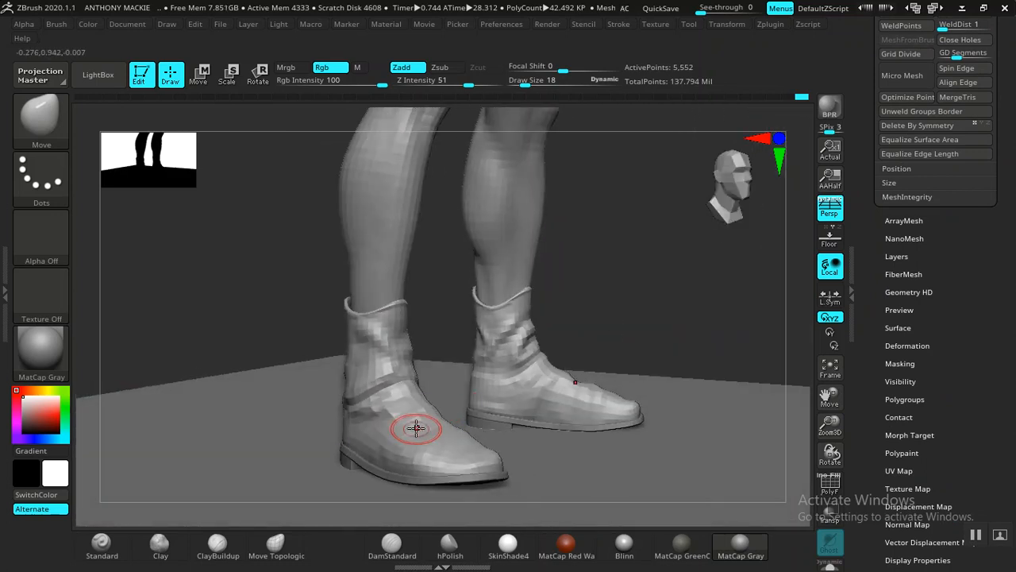
drag(416, 428, 788, 335)
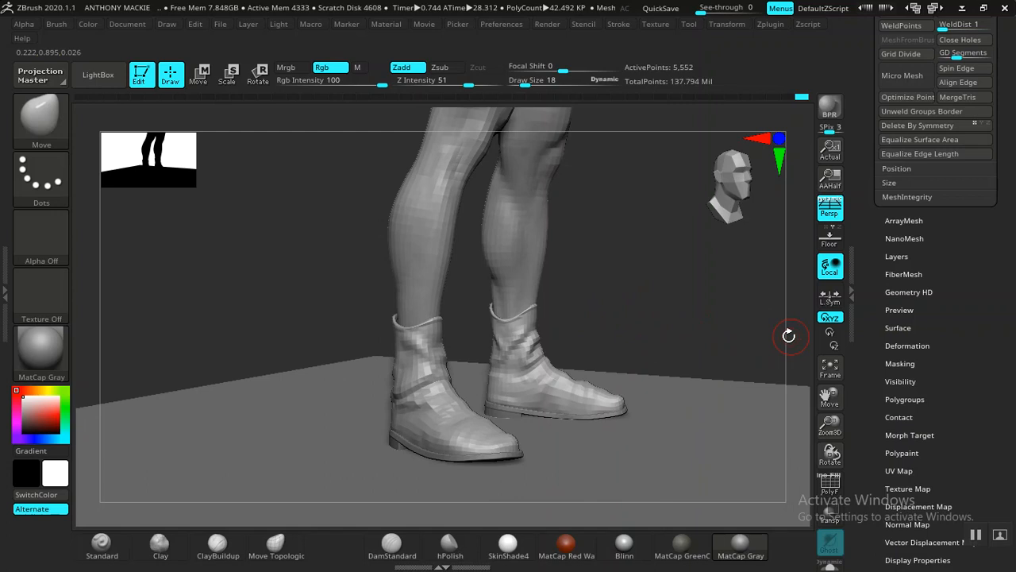
mouse_move(642, 299)
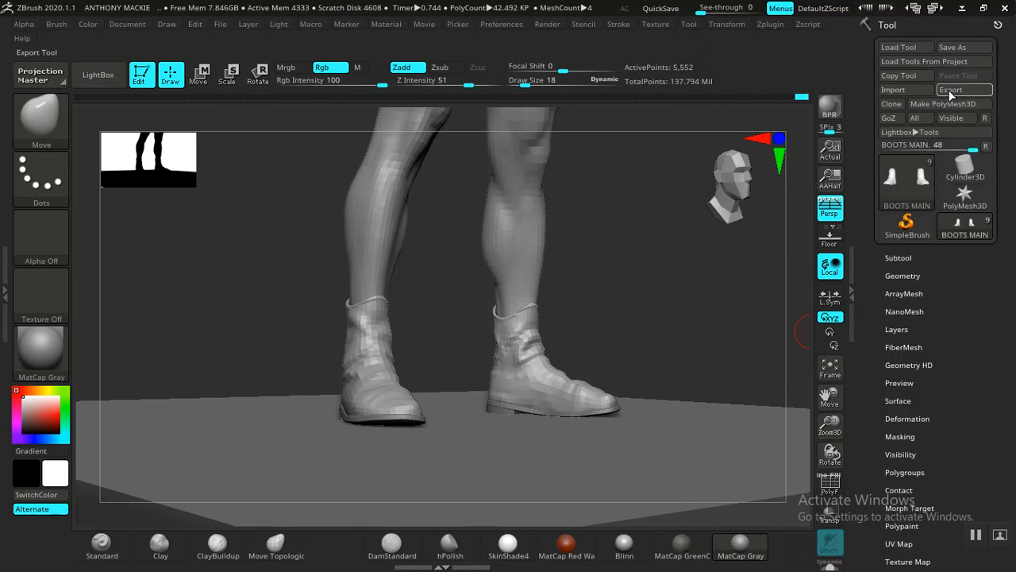
Step: Export BOOTS MAIN.obj into the ZEXPORT folder beside the body
click(949, 89)
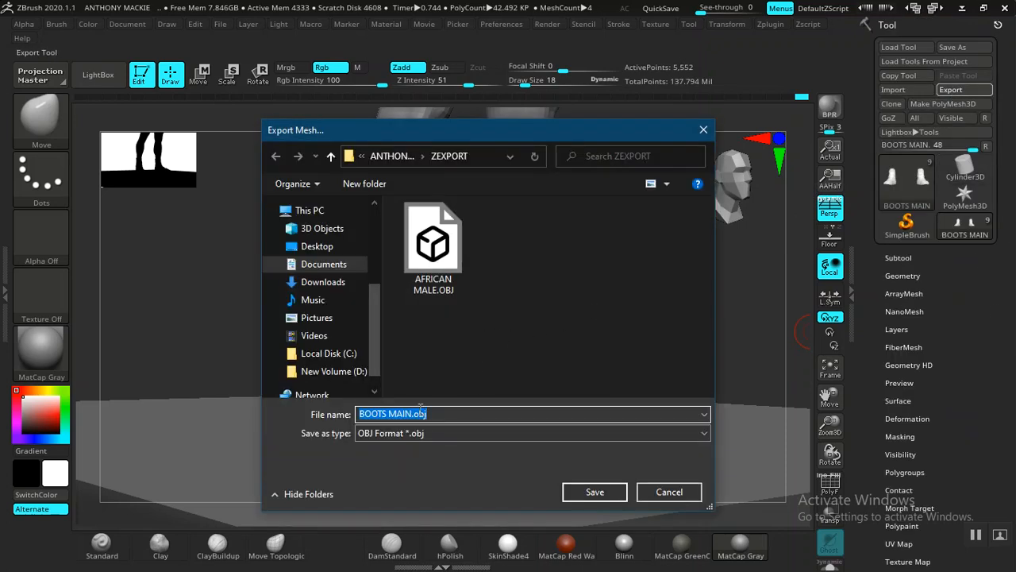
click(668, 492)
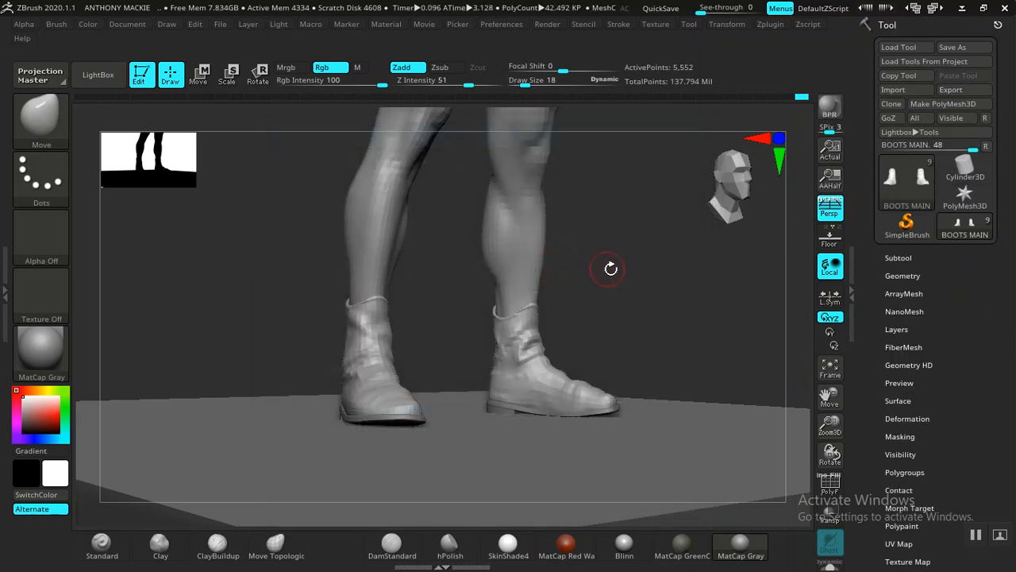
drag(610, 267, 673, 334)
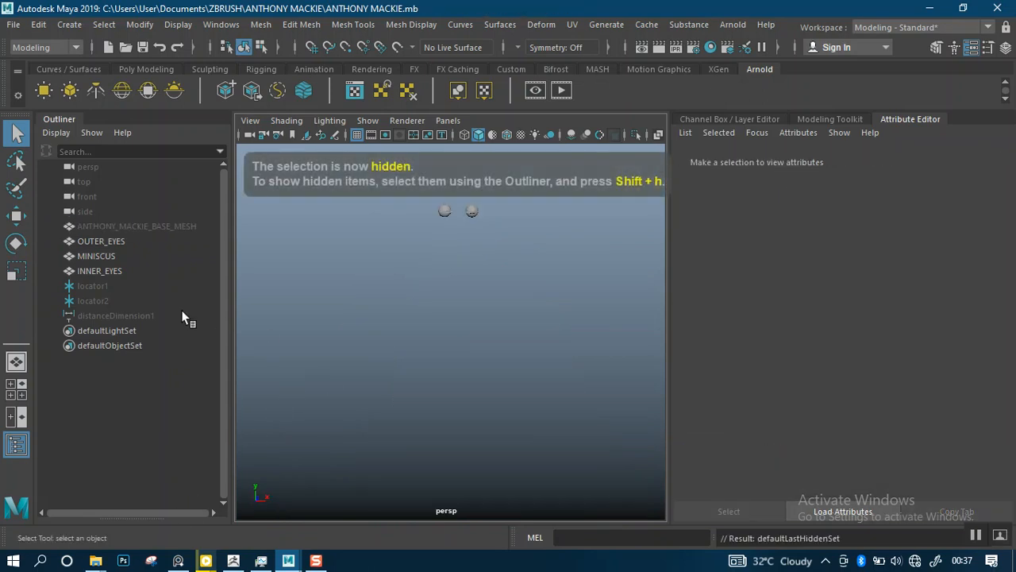
Step: Select the INNER_EYES spheres in the Outliner, inspect them isolated, then clear the selection
click(102, 242)
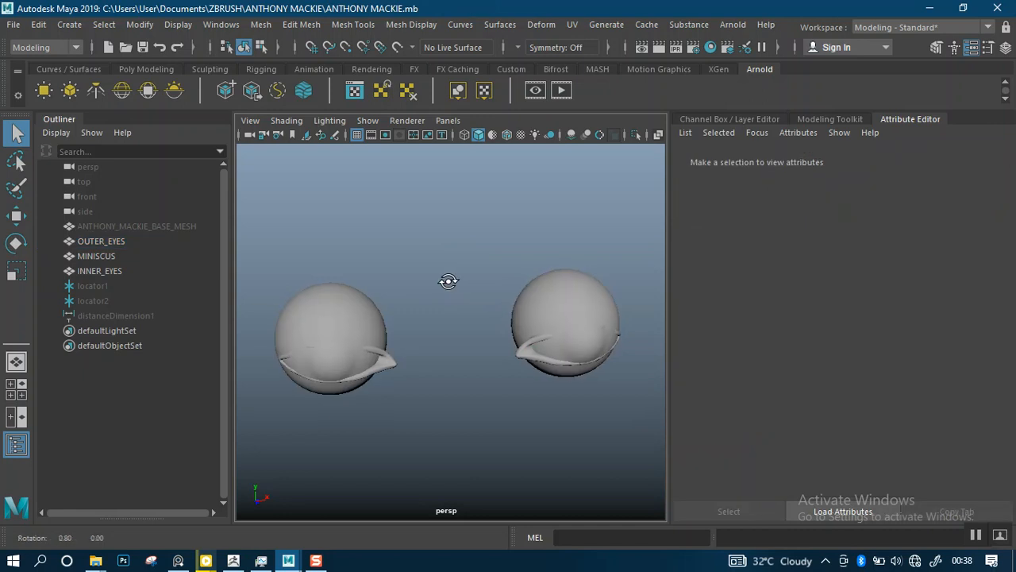
drag(447, 282, 452, 284)
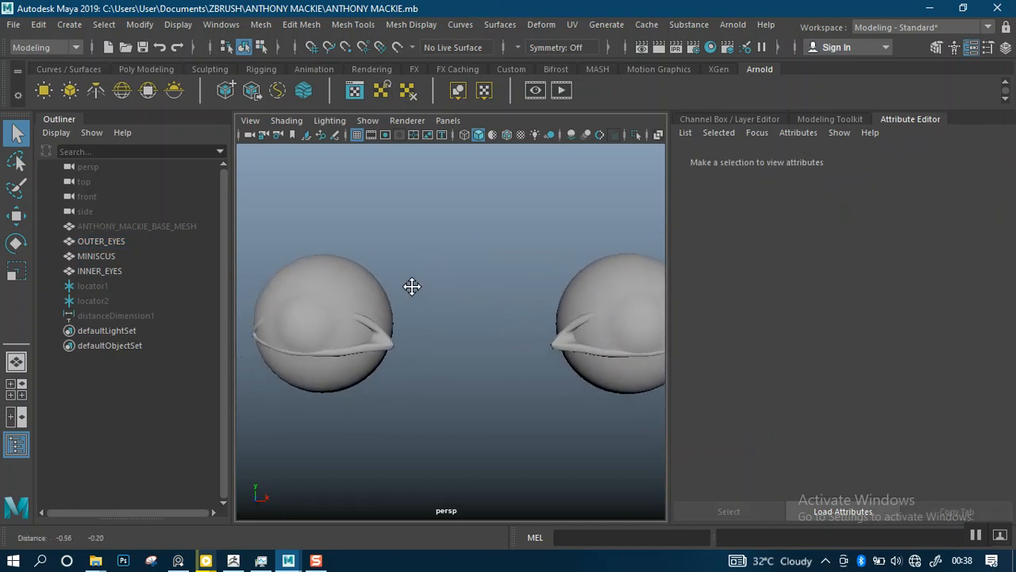
click(99, 270)
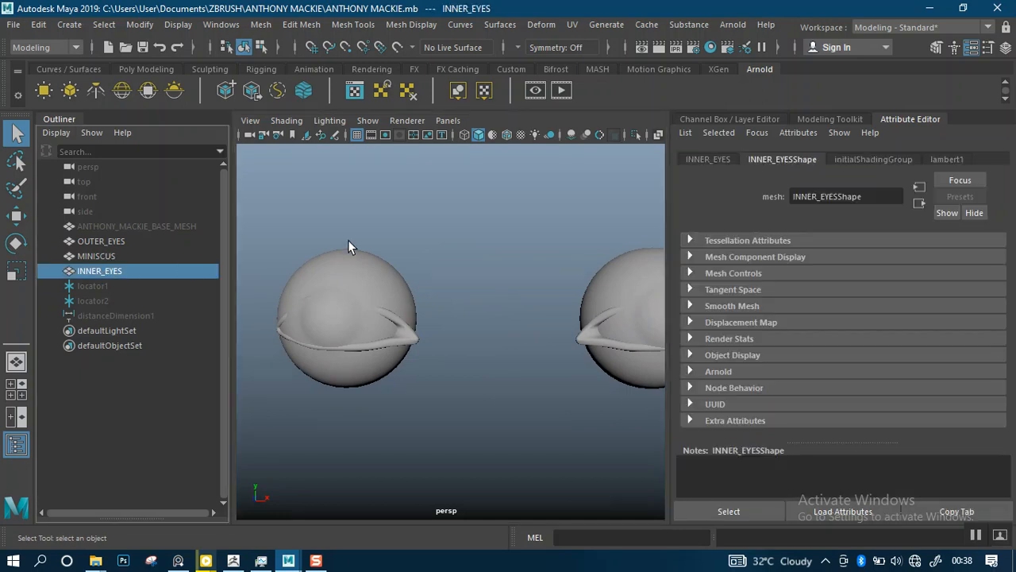
mouse_move(343, 244)
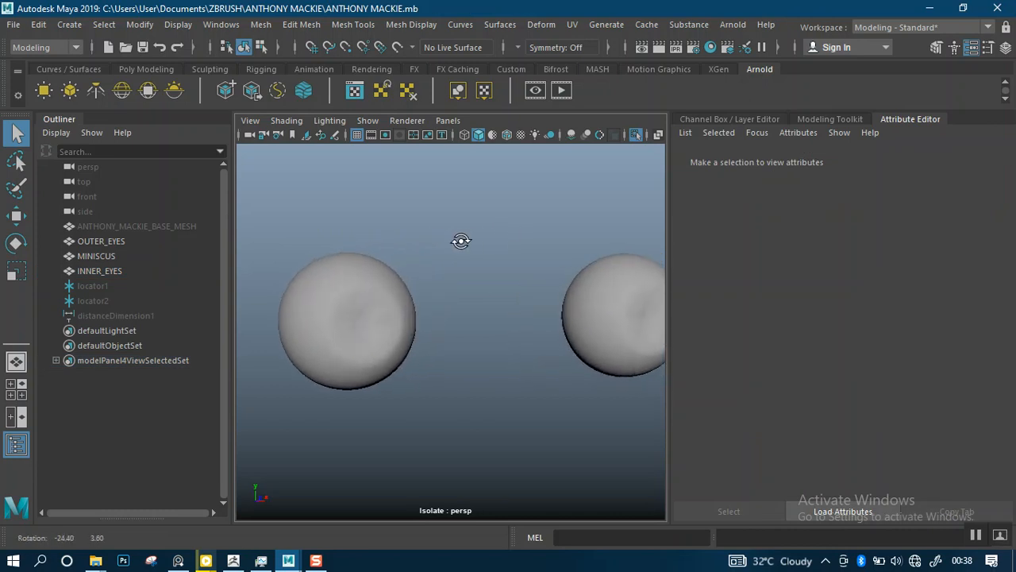
click(100, 270)
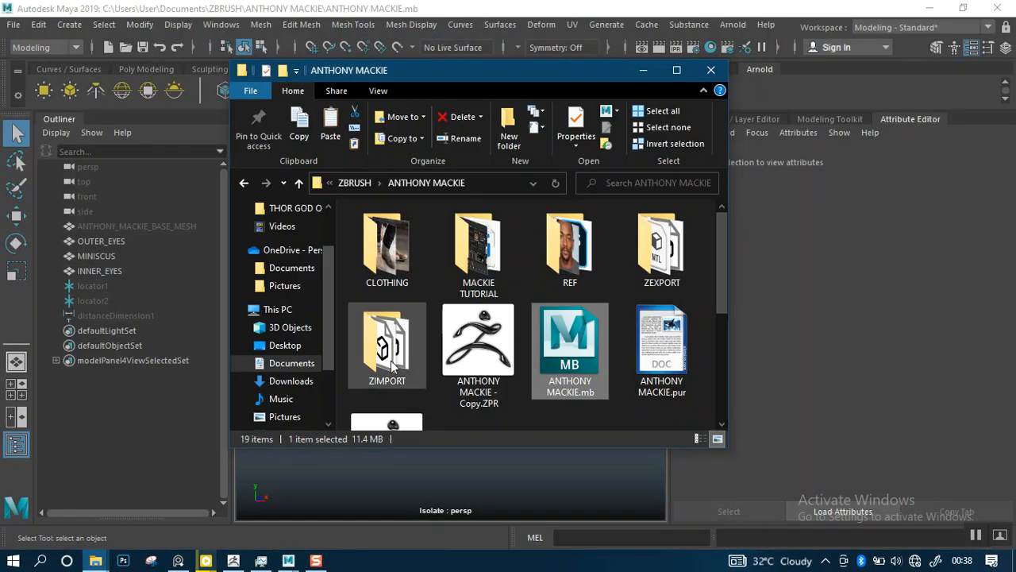
Step: Browse to the ZEXPORT folder and select the AFRICAN MALE and BOOTS MAIN OBJ files
double_click(387, 346)
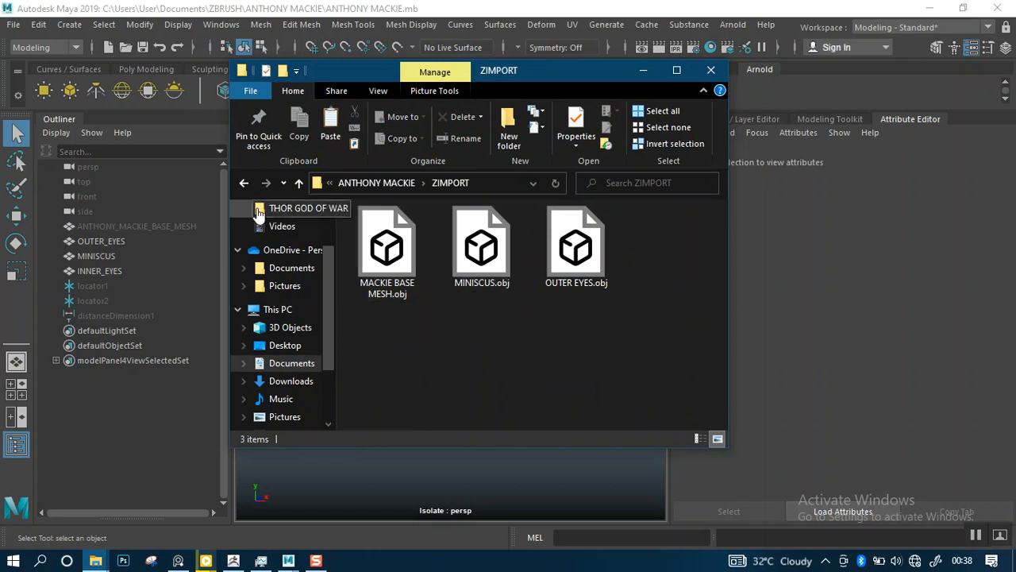
click(245, 182)
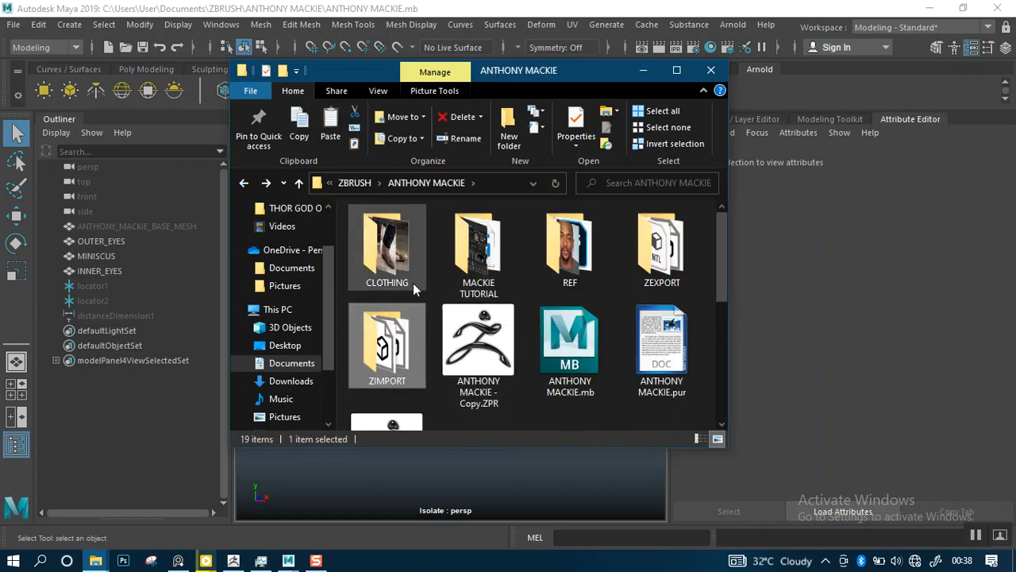
double_click(660, 246)
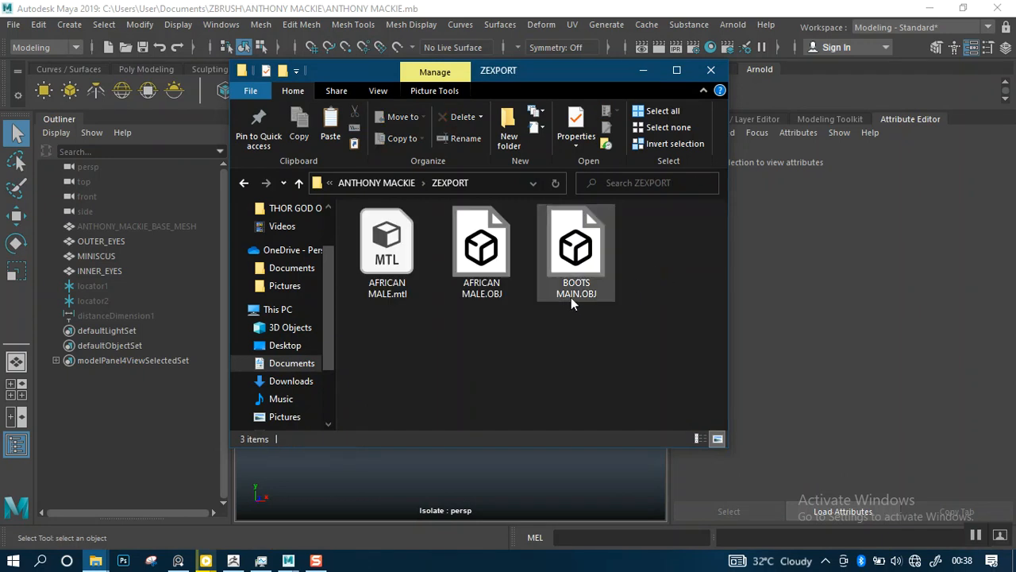
click(482, 246)
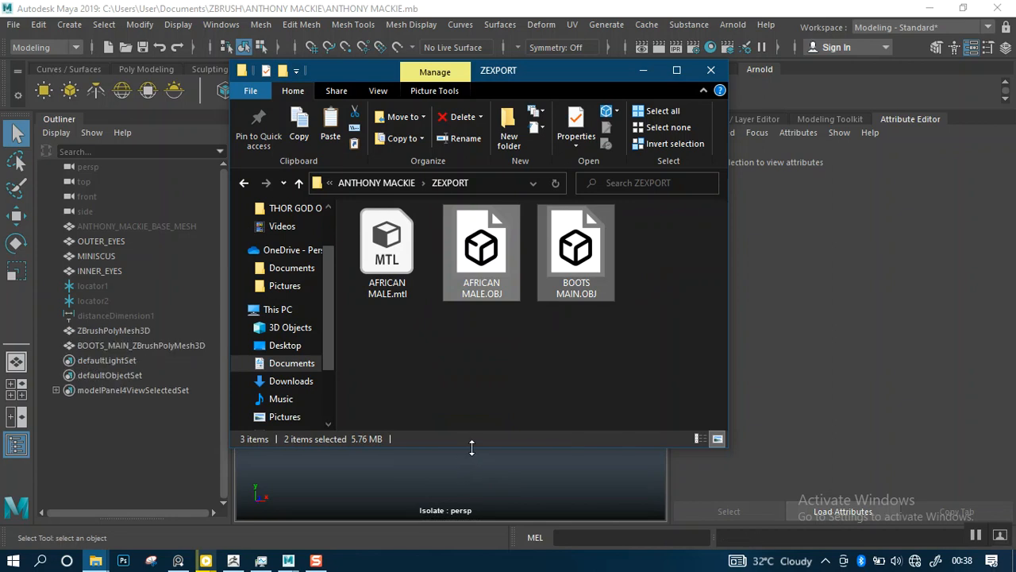
Step: Drop the OBJs into the Maya scene and view the imported head from the side
click(712, 70)
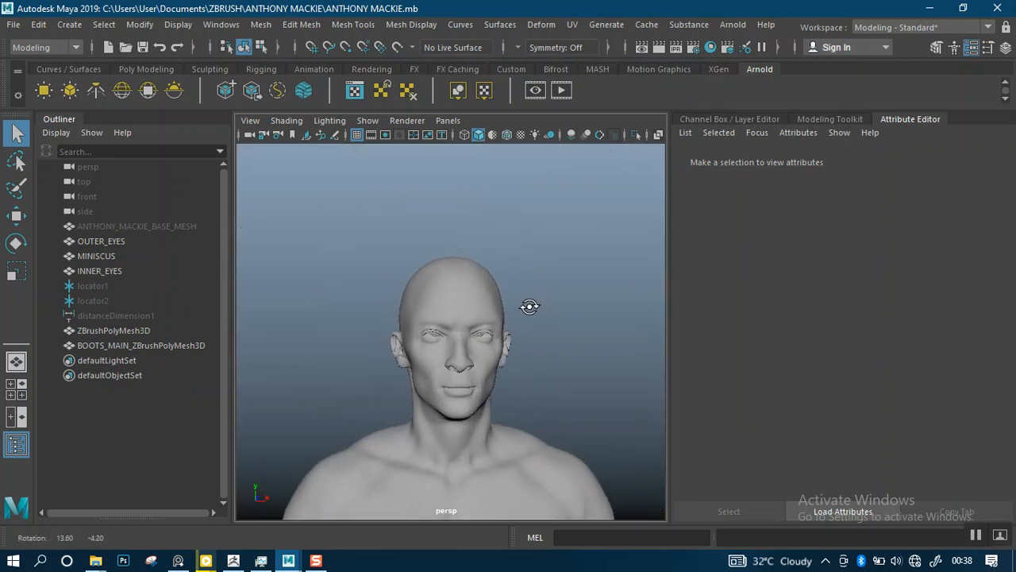
scroll(down, 3)
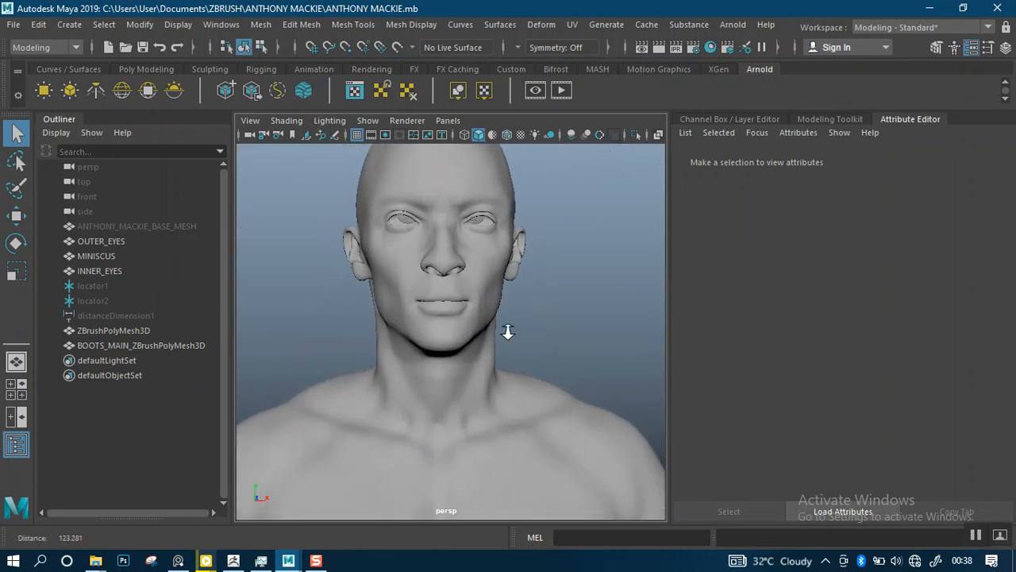
drag(508, 332, 594, 302)
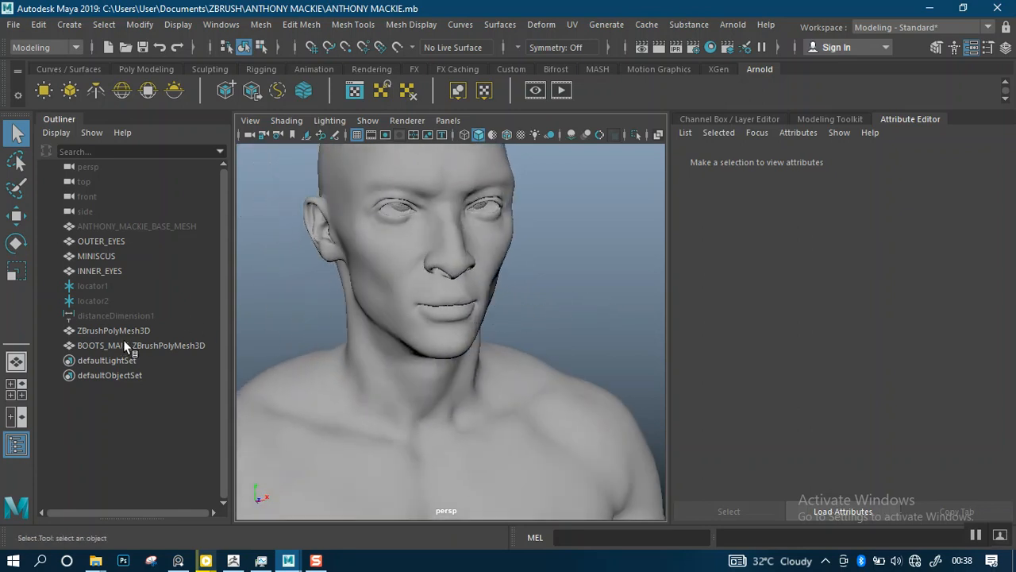
mouse_move(355, 300)
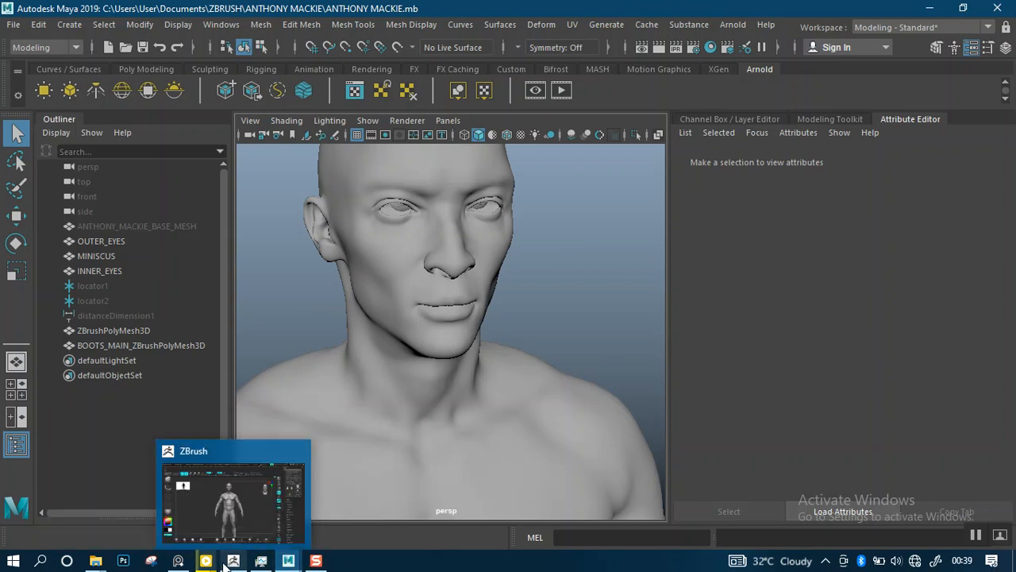
Step: Export the OUTER EYES subtool as ZOUTER EYES.obj into ZEXPORT and return to Maya
click(207, 562)
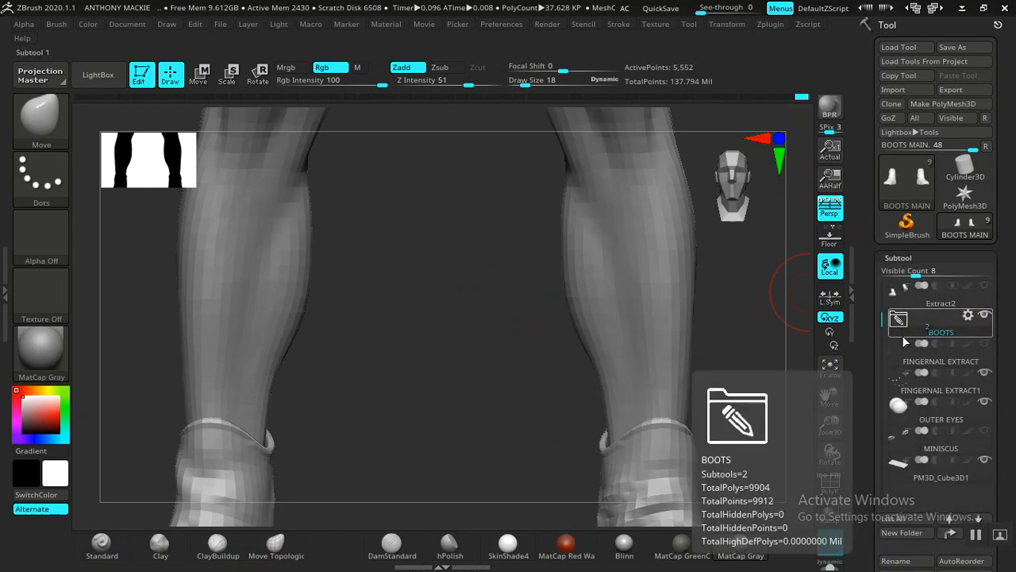
click(940, 419)
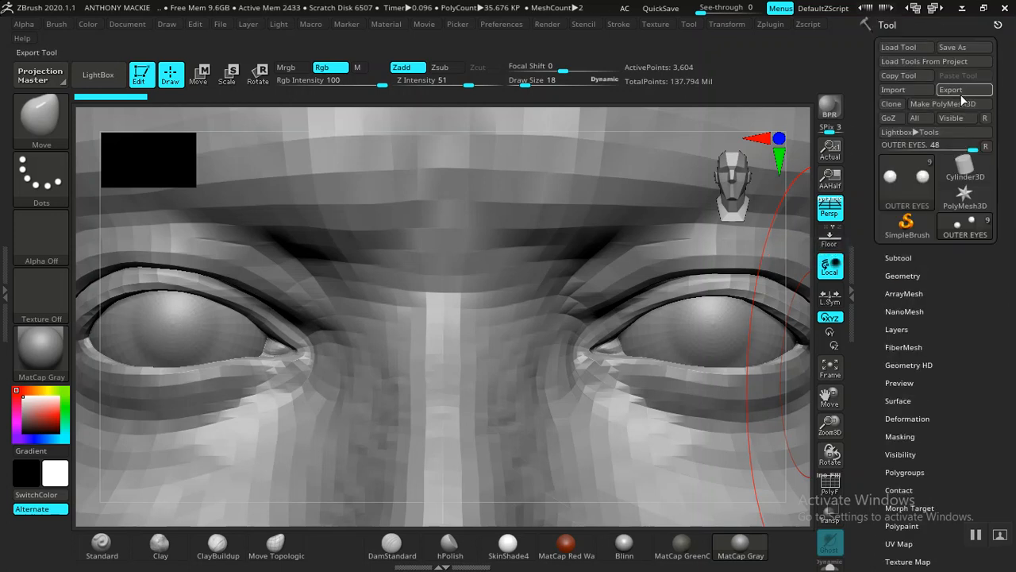
click(949, 89)
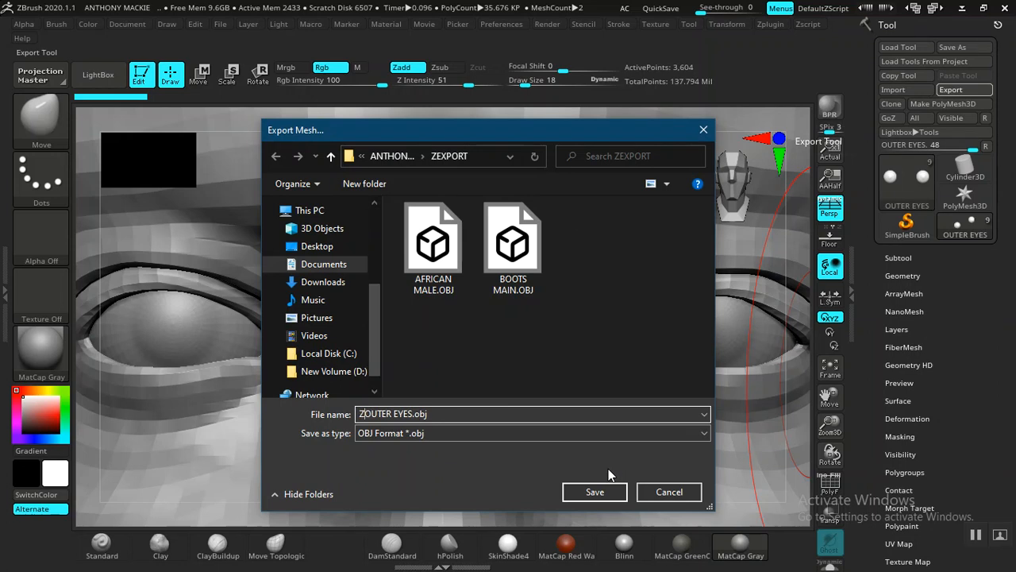
click(669, 492)
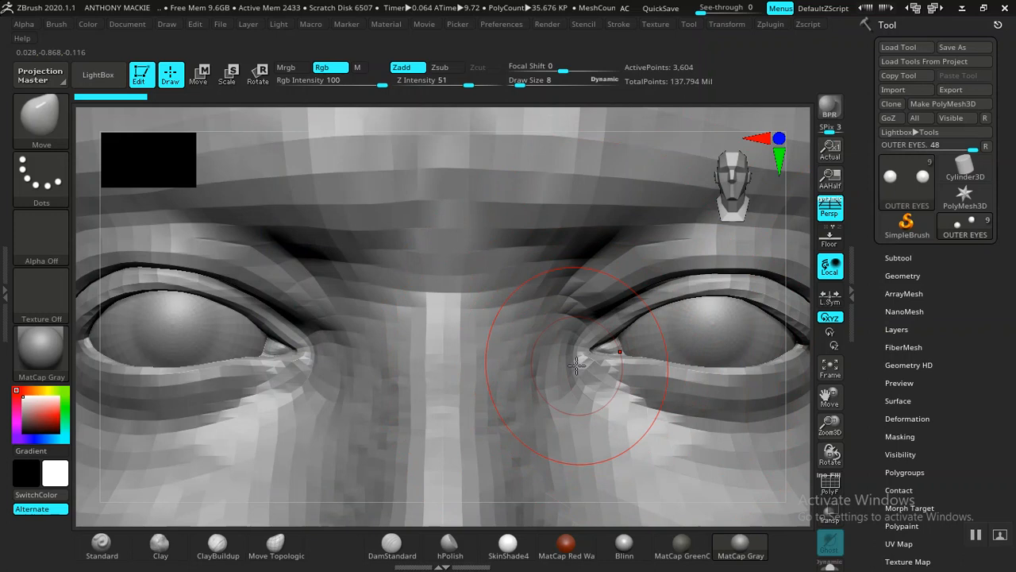
key(alt+tab)
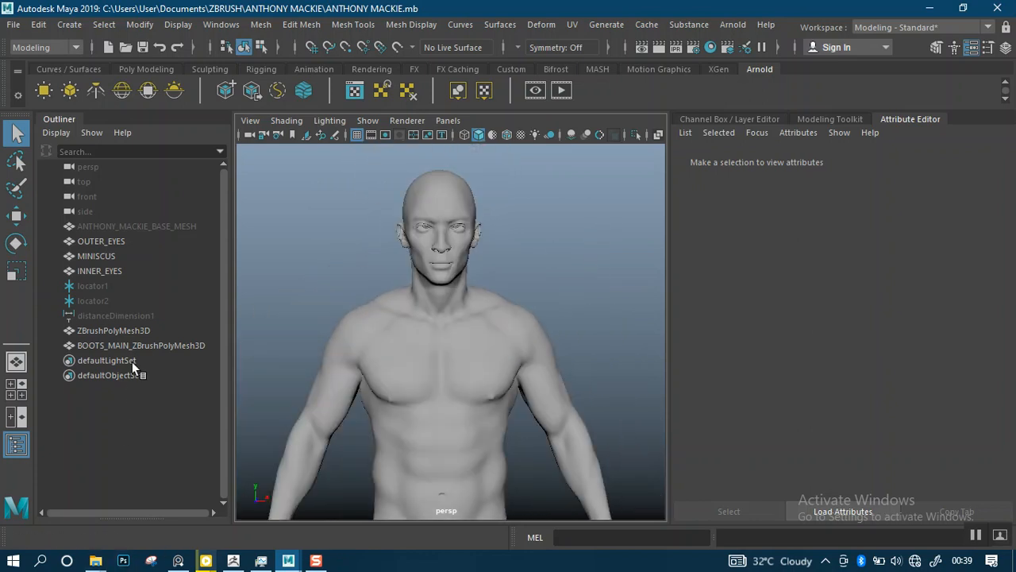
Step: Rename the imported body mesh to AFRICAN_MALE in the Outliner
double_click(141, 344)
text(BOOTS_MAIN)
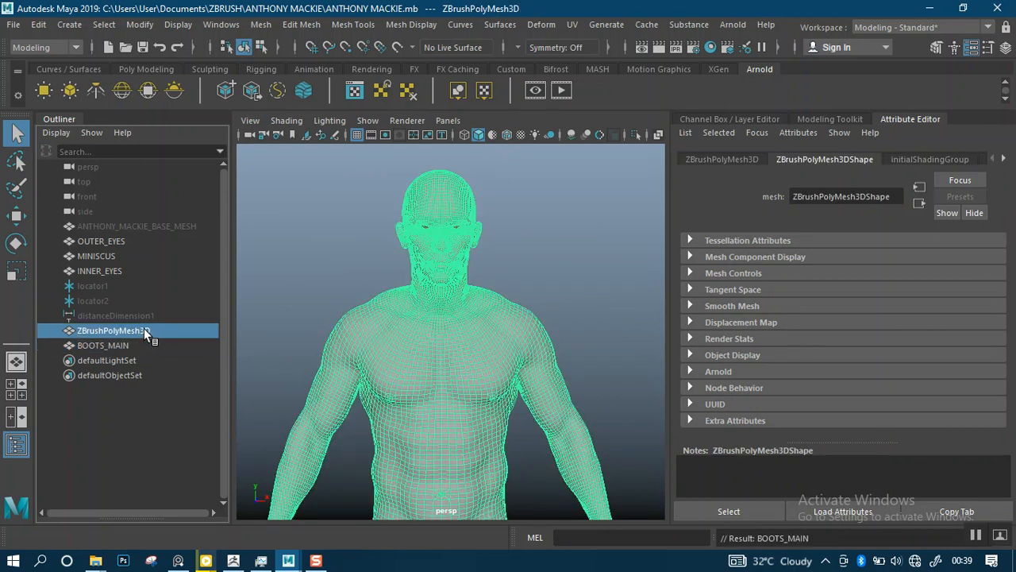
double_click(113, 330)
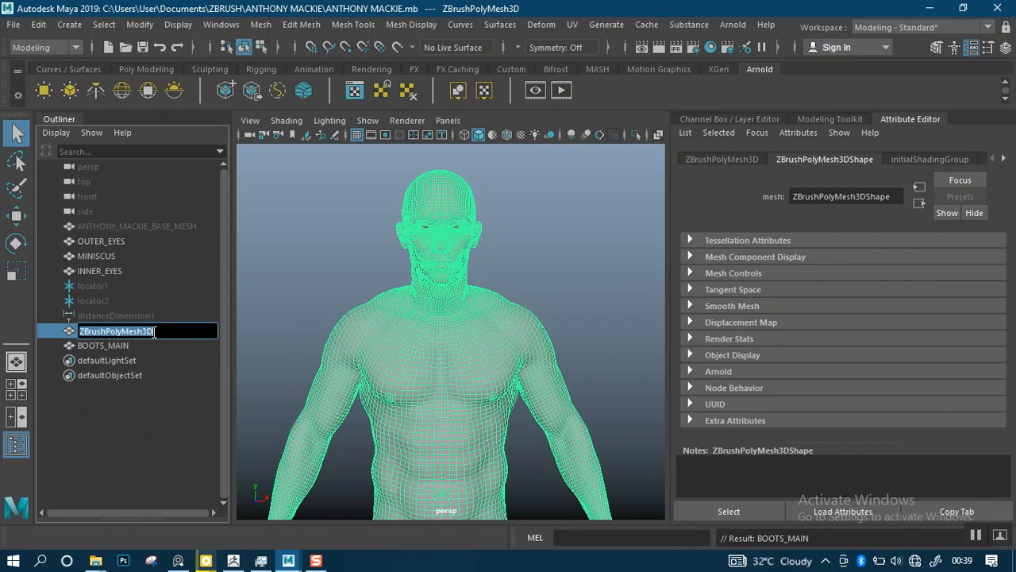
text(africa)
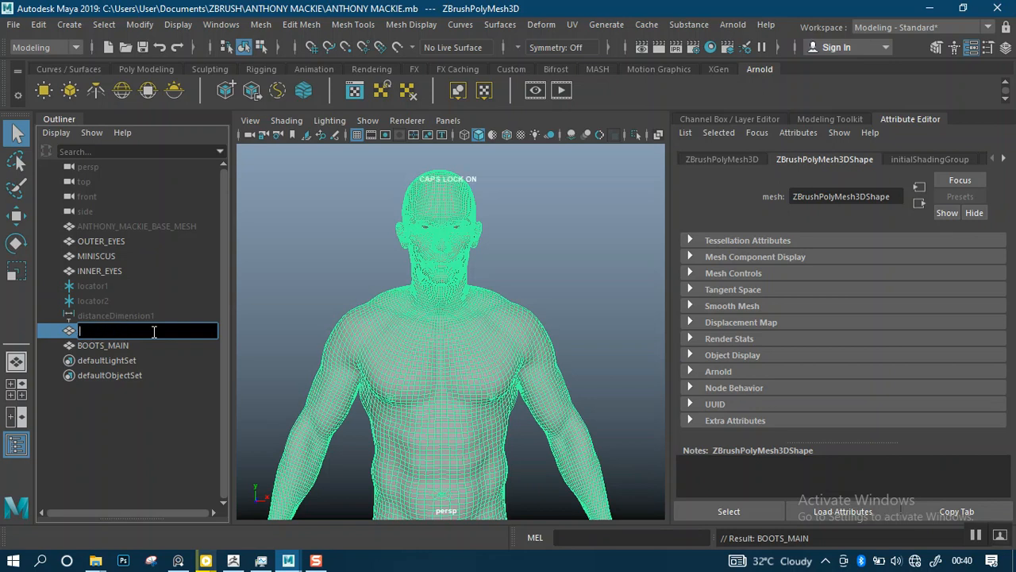
text(AFRIX)
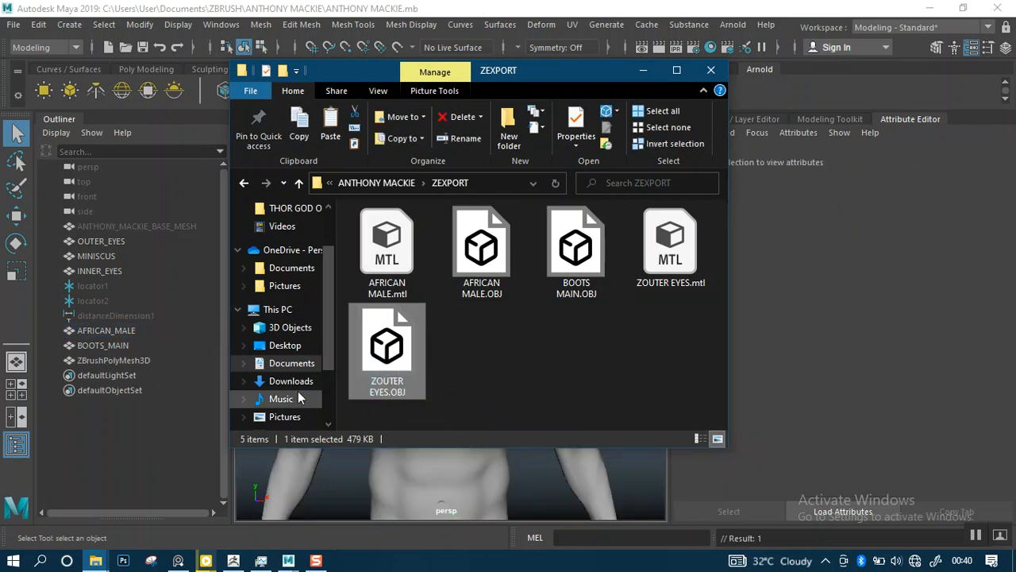
Step: Rename the imported eye mesh ZOUTER_EYES and select the old OUTER_EYES mesh to hide it
click(710, 70)
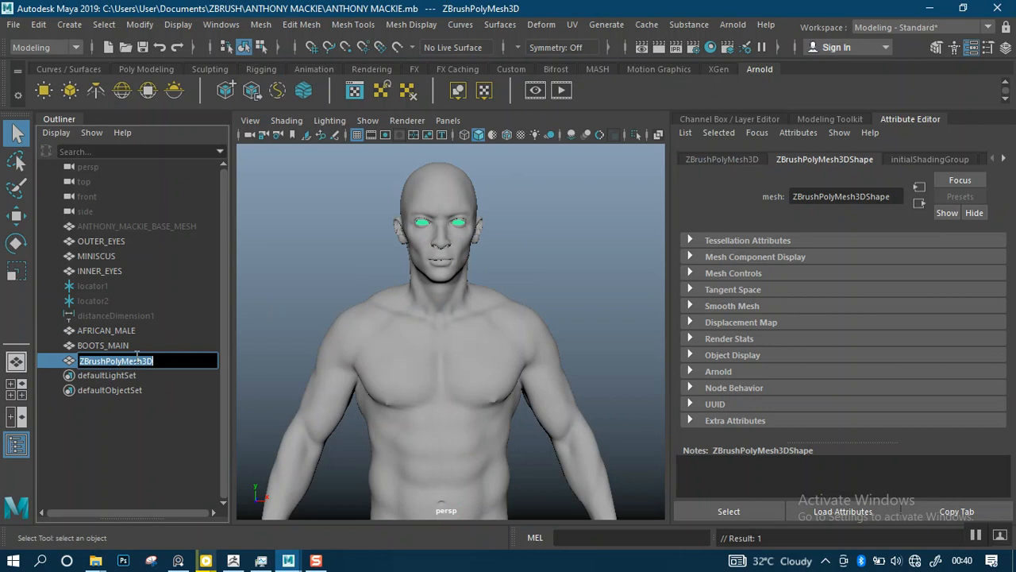
text(Z)
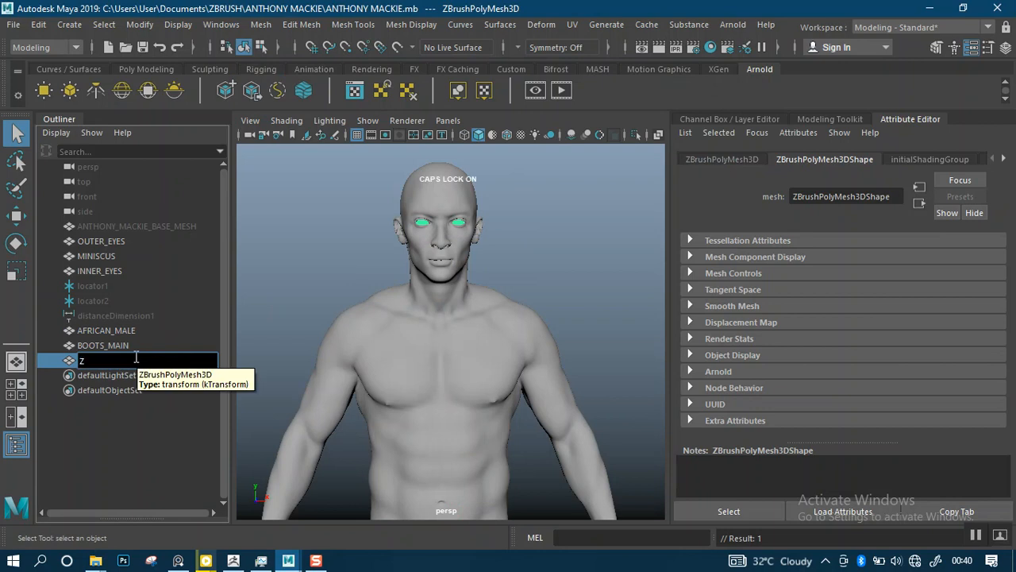
text(OUTER_EYES)
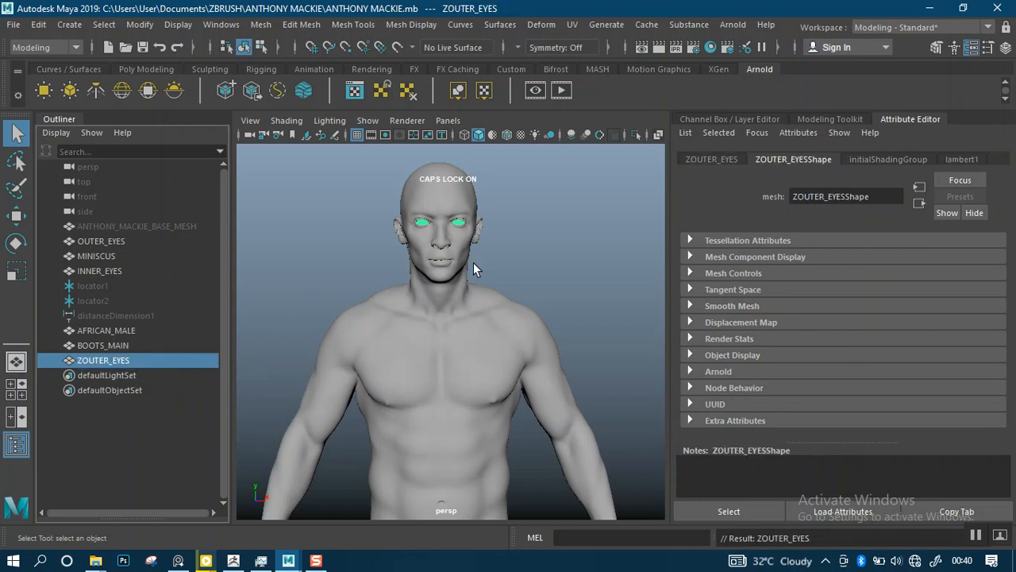
mouse_move(101, 270)
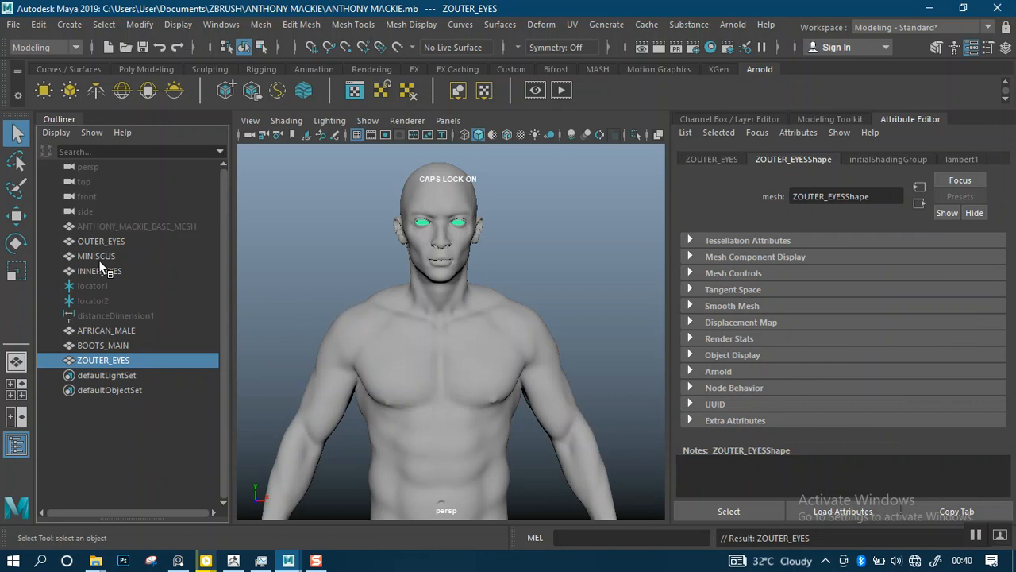
click(102, 242)
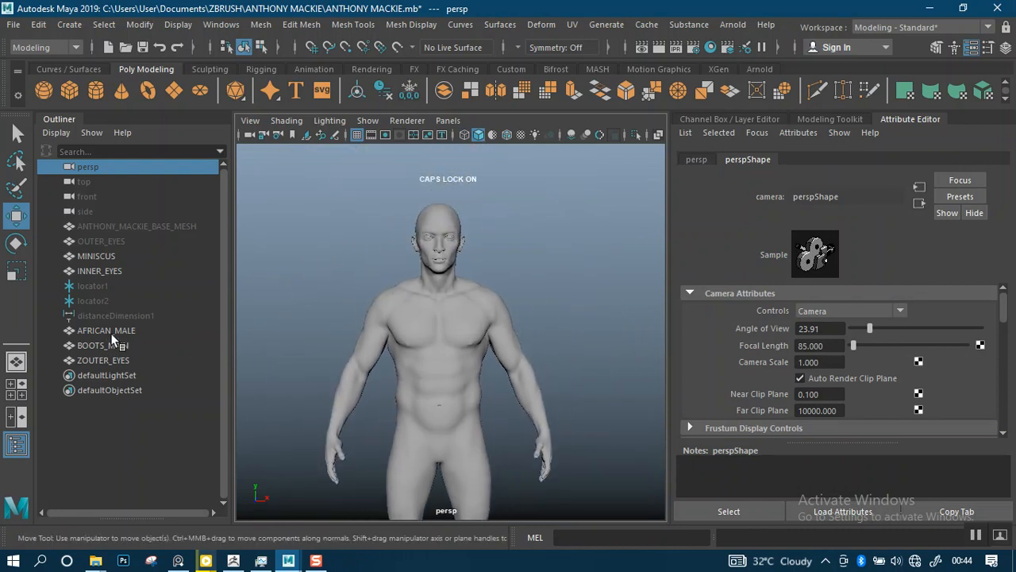
Step: Select BOOTS_MAIN and reverse its face normals via Mesh Display
drag(321, 187, 461, 351)
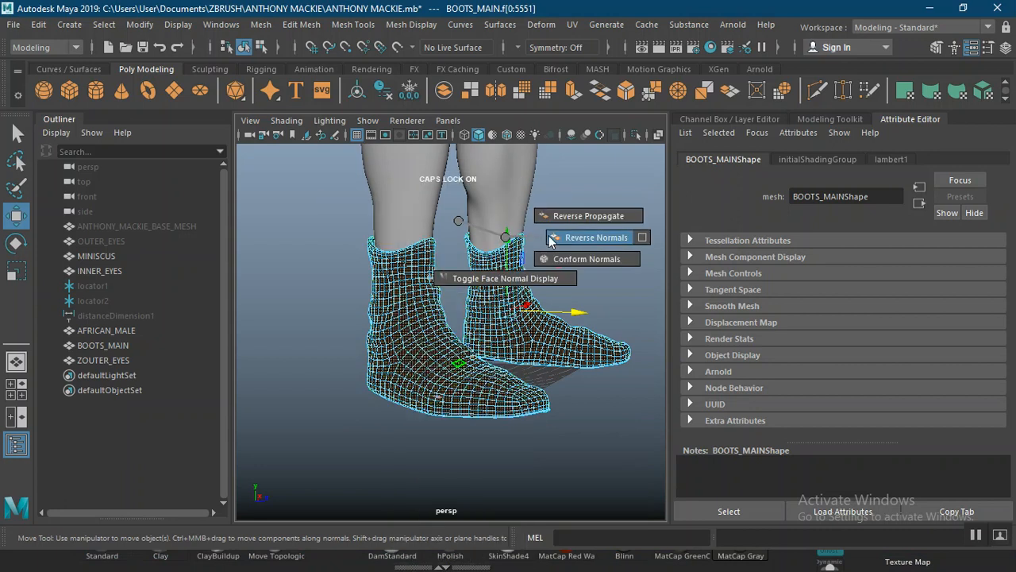
click(596, 238)
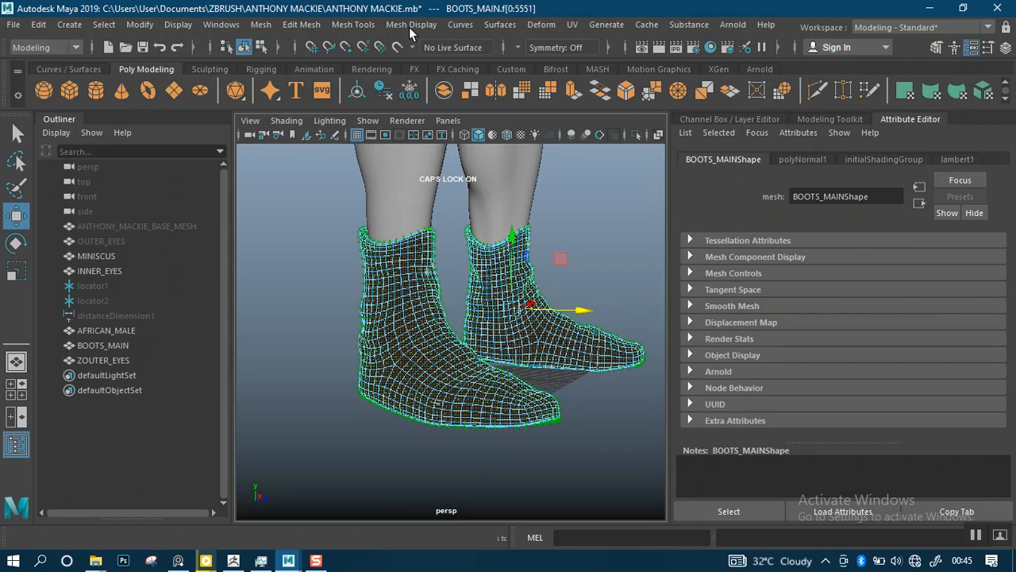
click(411, 25)
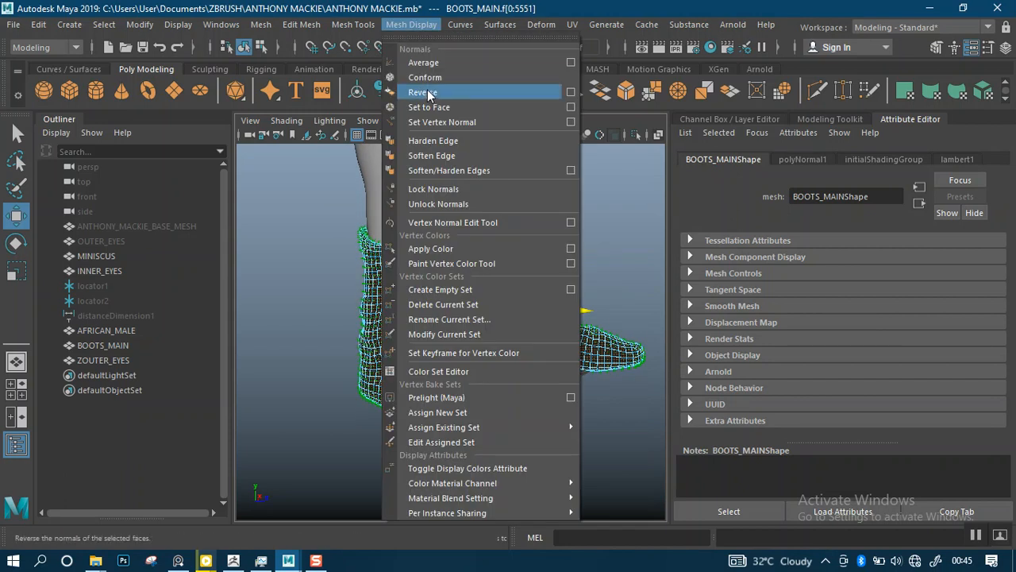
click(422, 92)
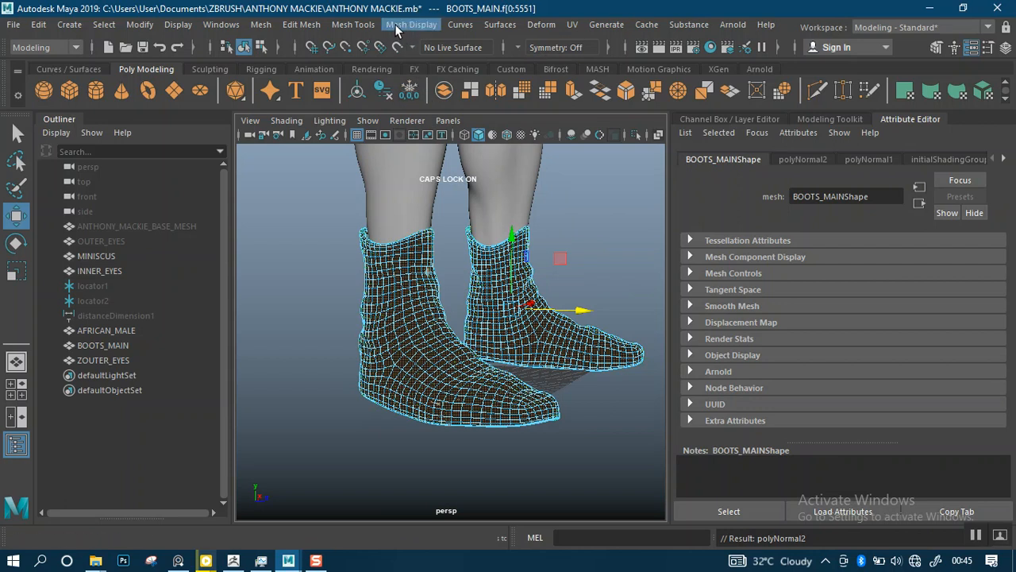
Step: Apply Reverse Normals from its option box so the boots shade as solid grey
click(410, 25)
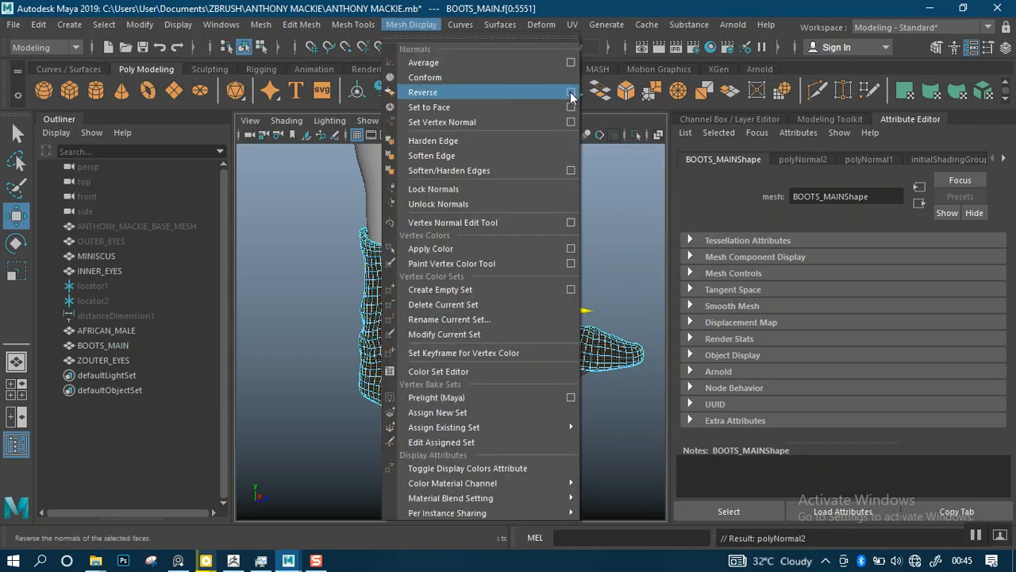
click(570, 92)
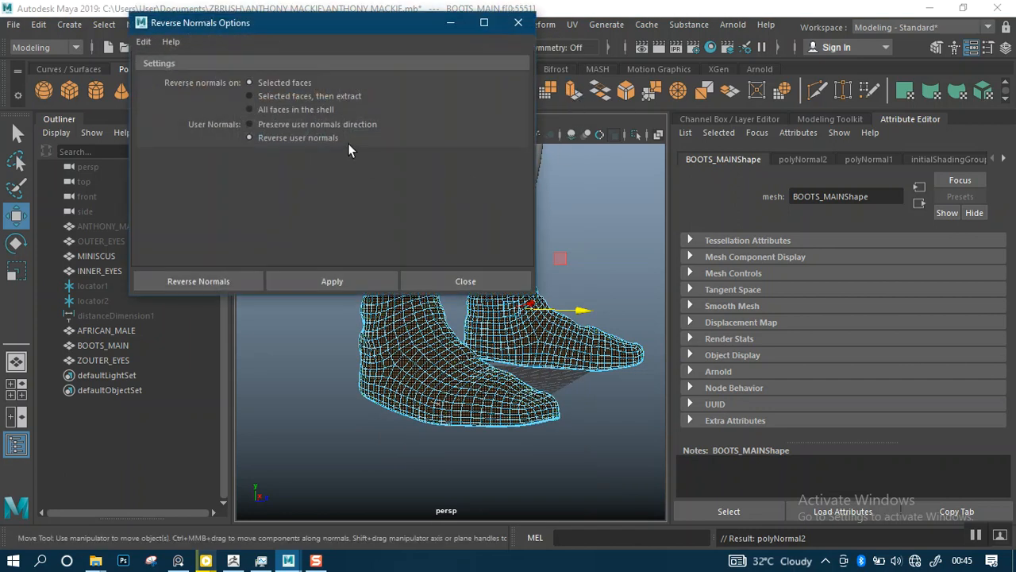
click(143, 42)
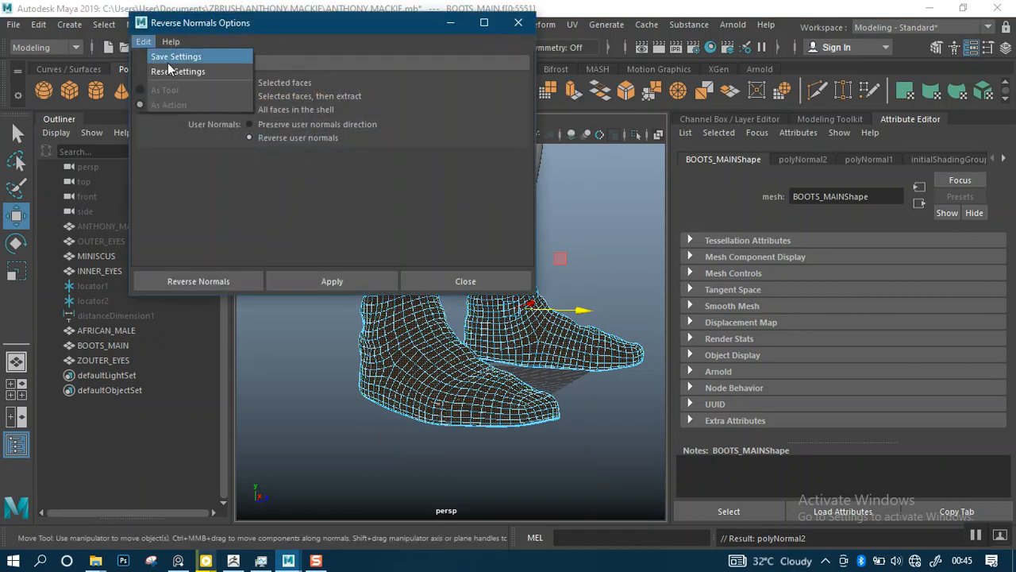
click(197, 281)
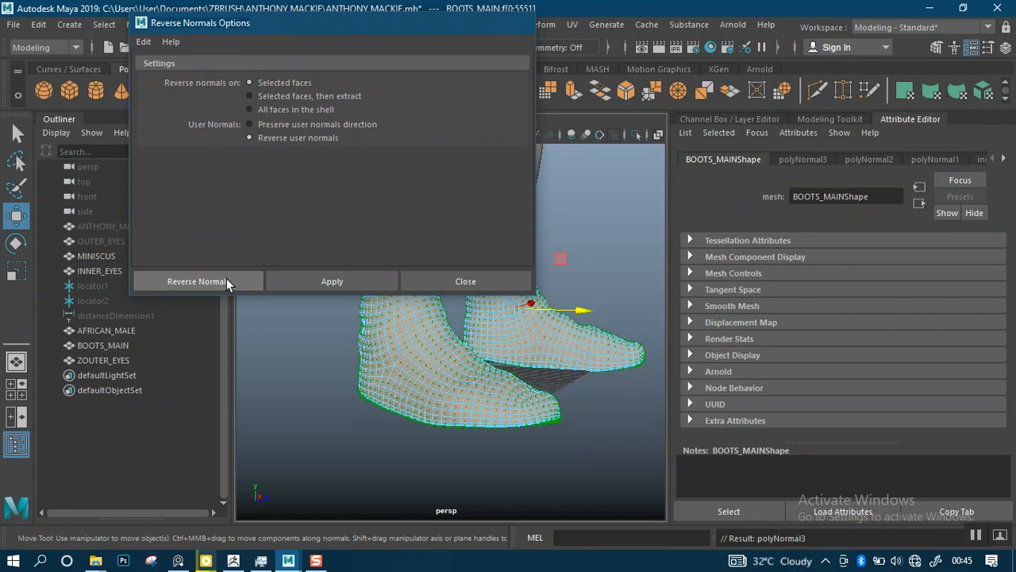
click(466, 281)
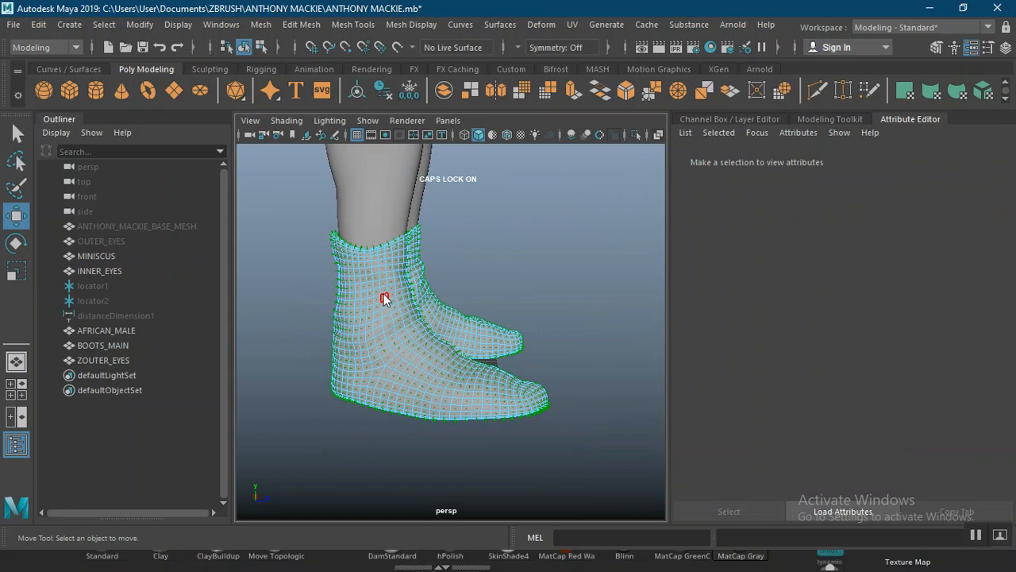
right_click(384, 300)
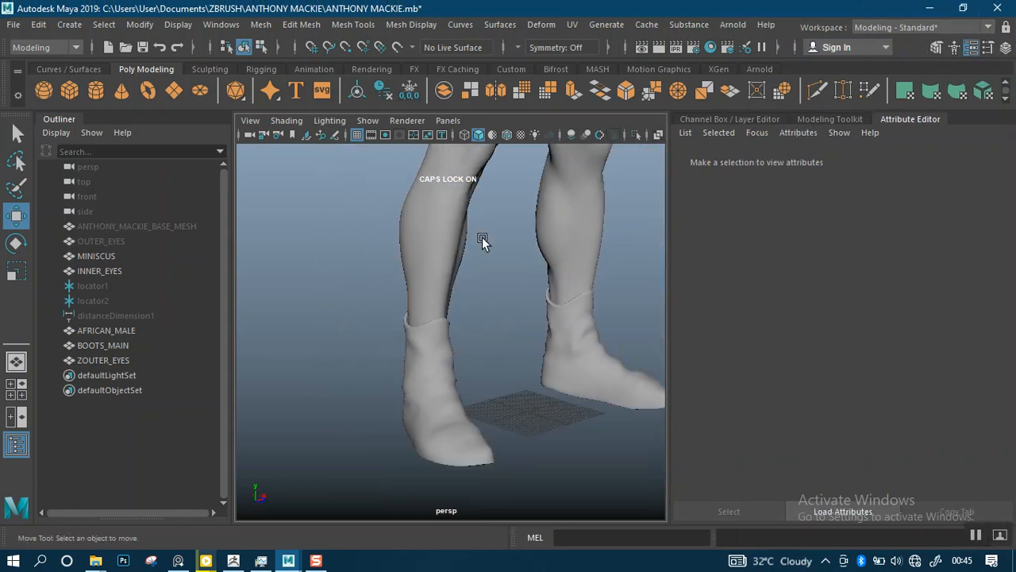
Step: Select the AFRICAN_MALE body and BOOTS_MAIN meshes together and face the avatar front-on
scroll(down, 3)
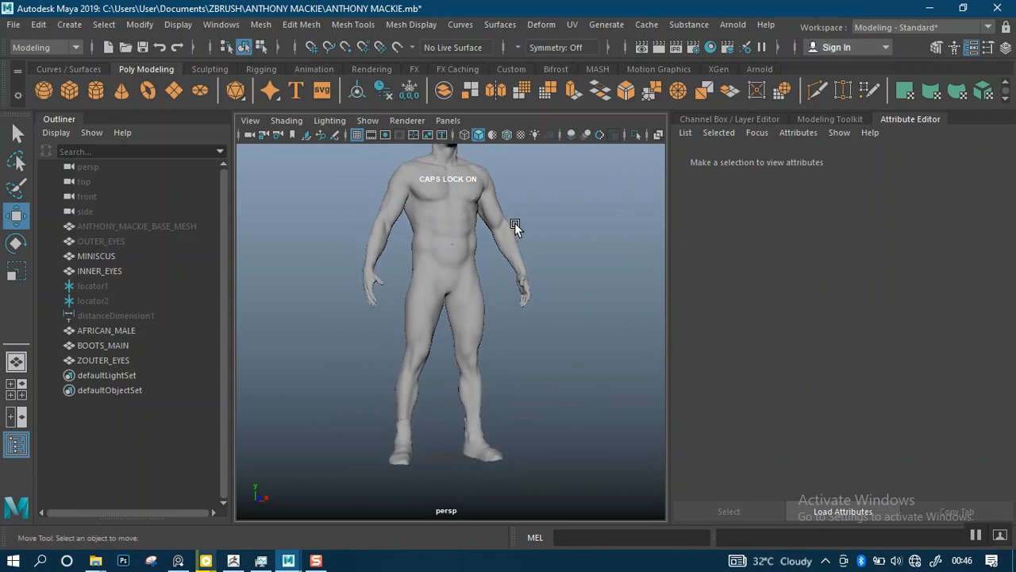
mouse_move(346, 301)
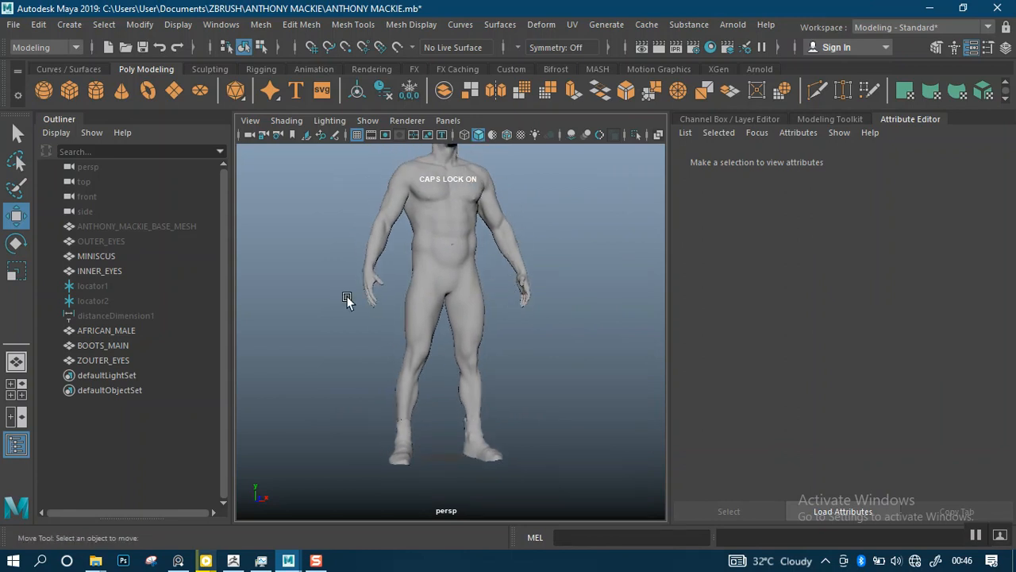
click(105, 329)
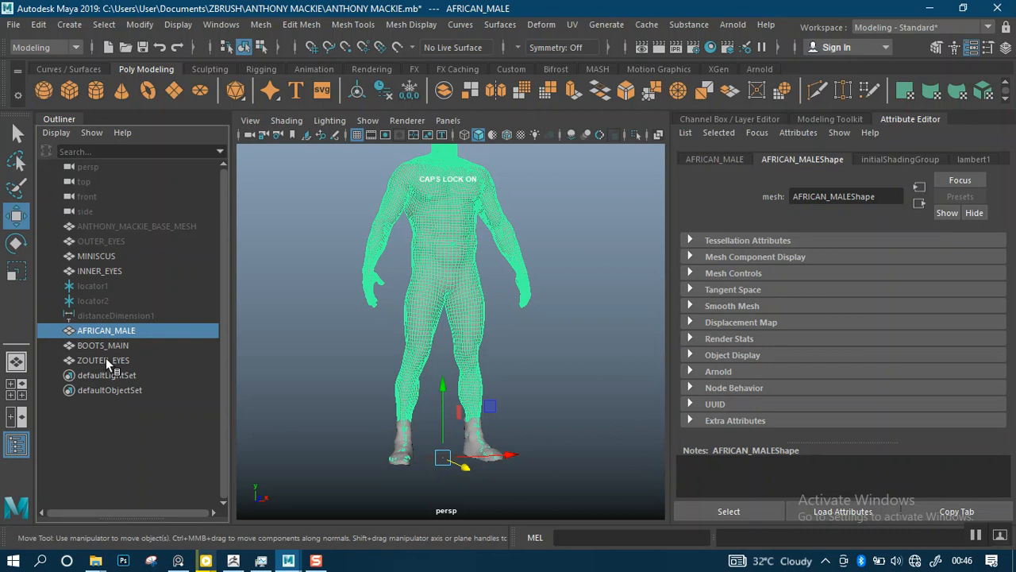
click(102, 344)
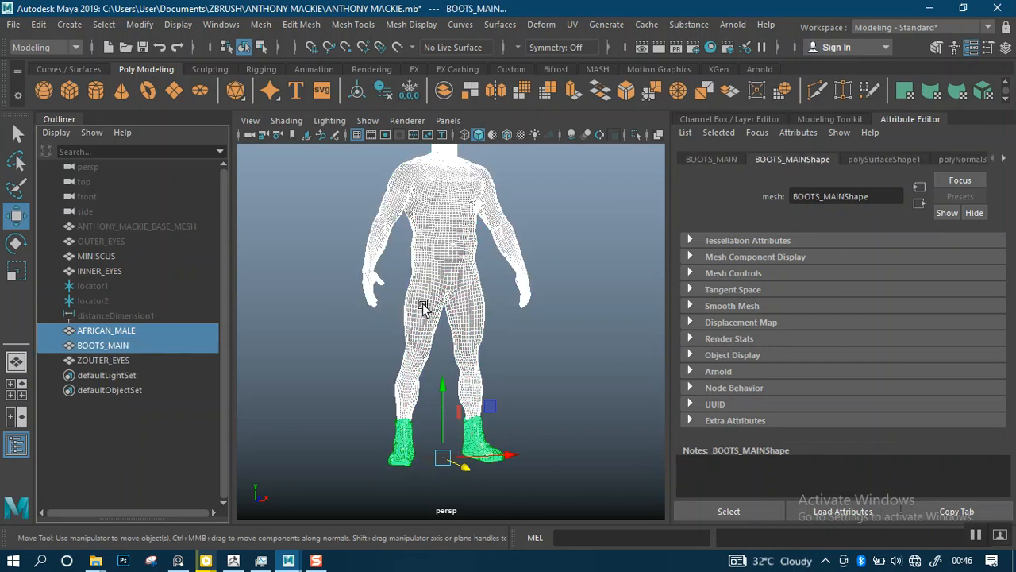
drag(445, 318, 501, 317)
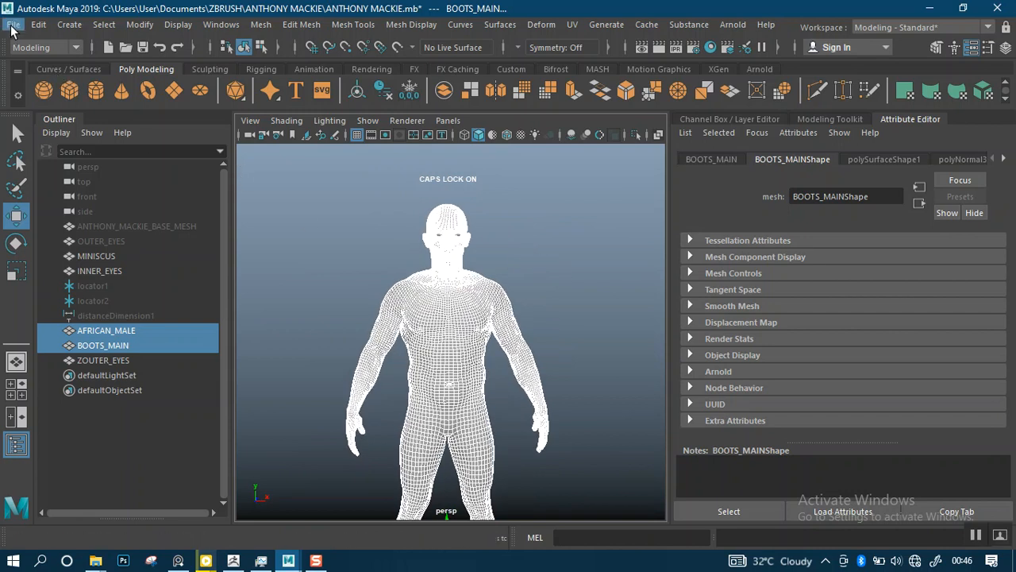
mouse_move(82, 221)
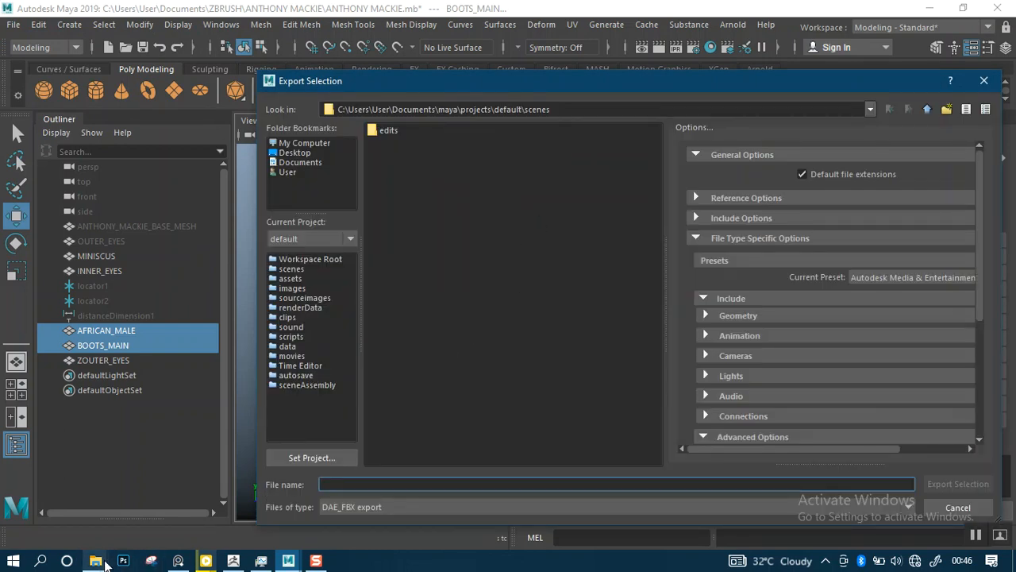
Step: Point the export at the ZEXPORT folder with OBJexport as the file type
click(95, 560)
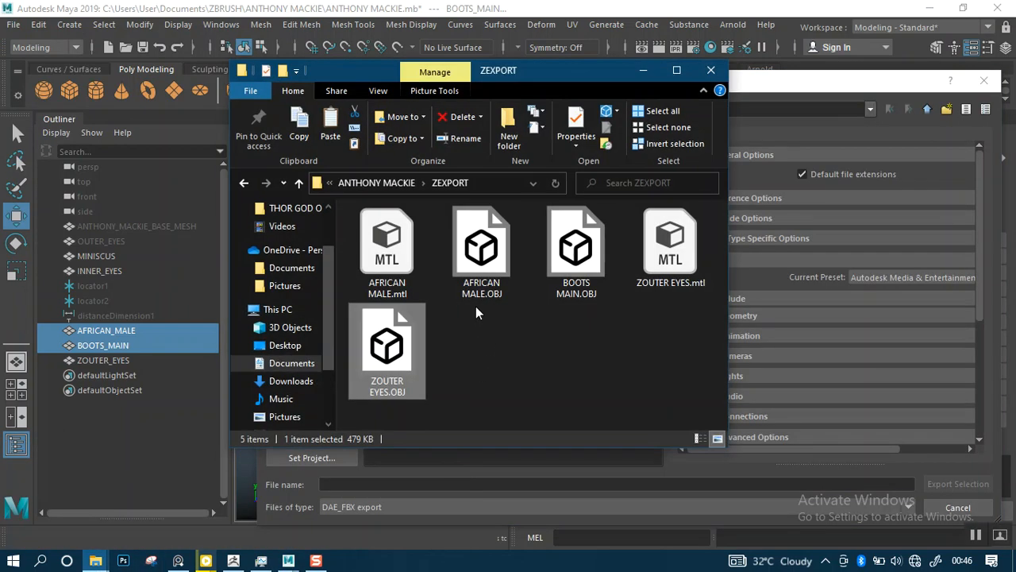
click(436, 183)
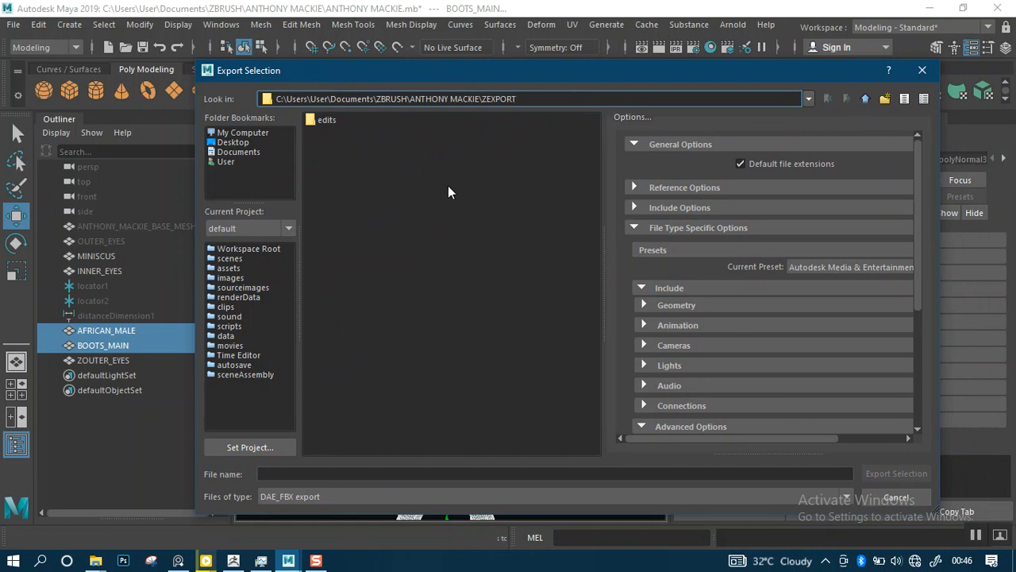
click(289, 495)
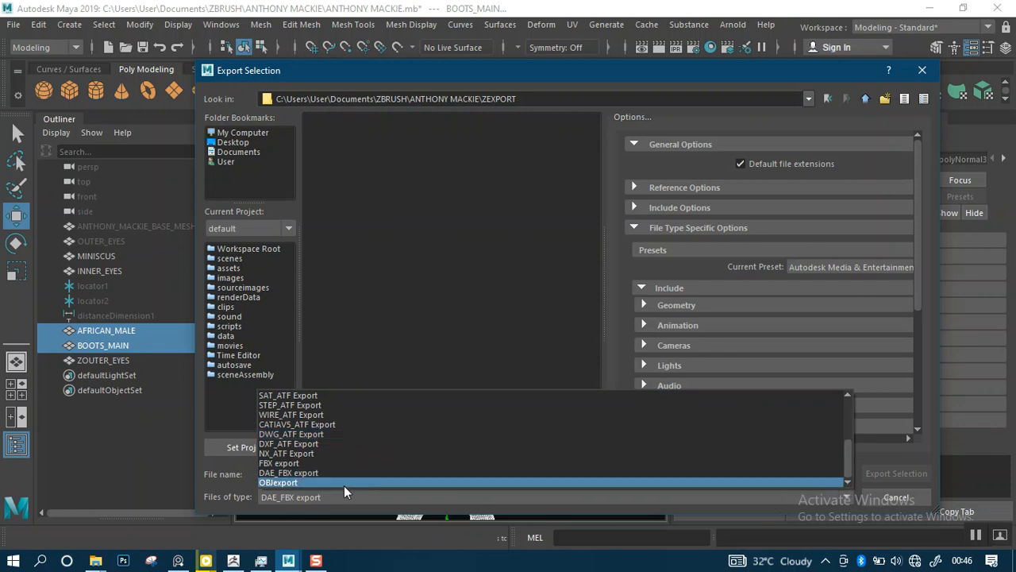
click(278, 483)
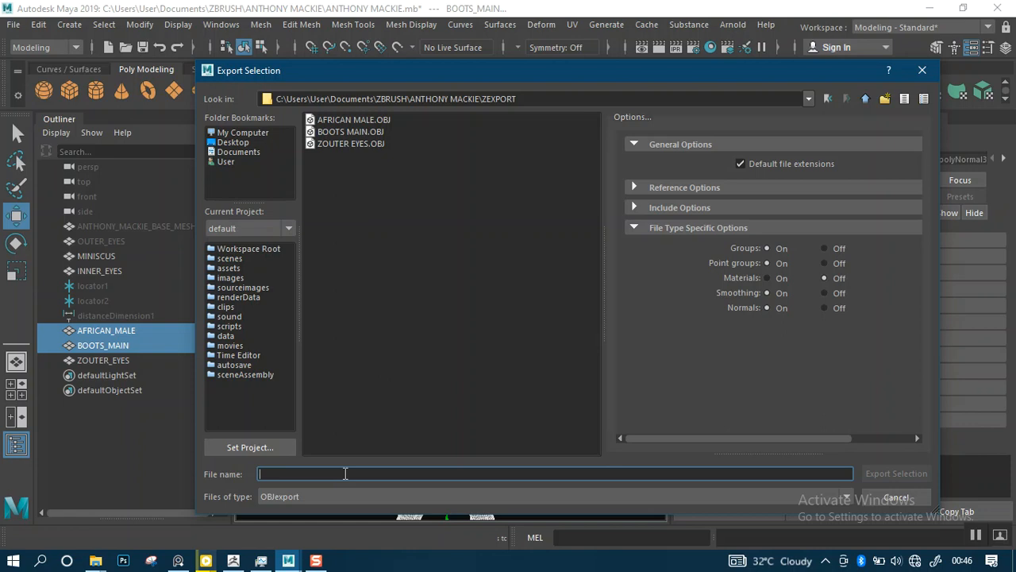
Step: Enter the file name MD AFRICAN MALE AVATAR for the exported OBJ
text(MA)
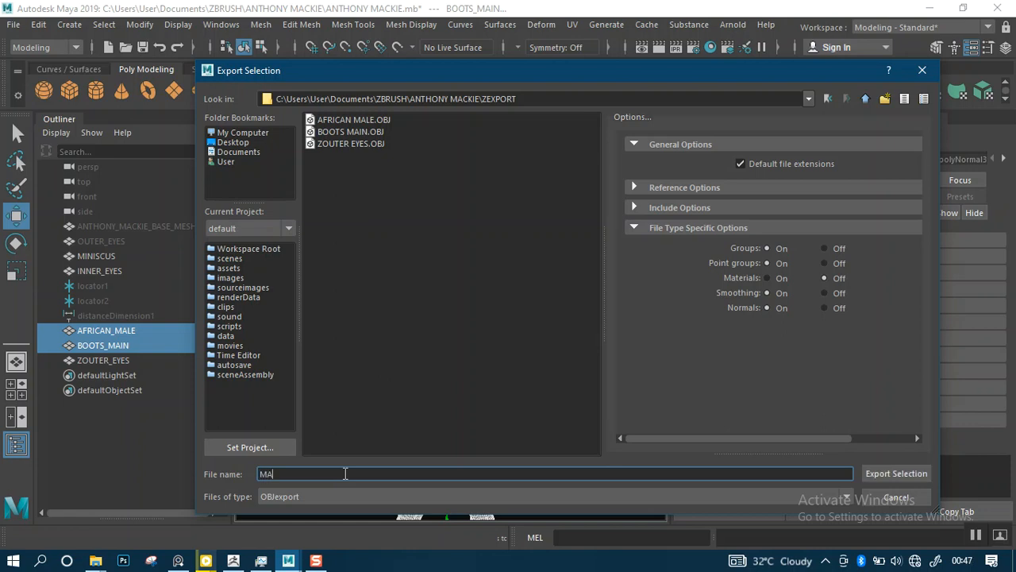
text(L)
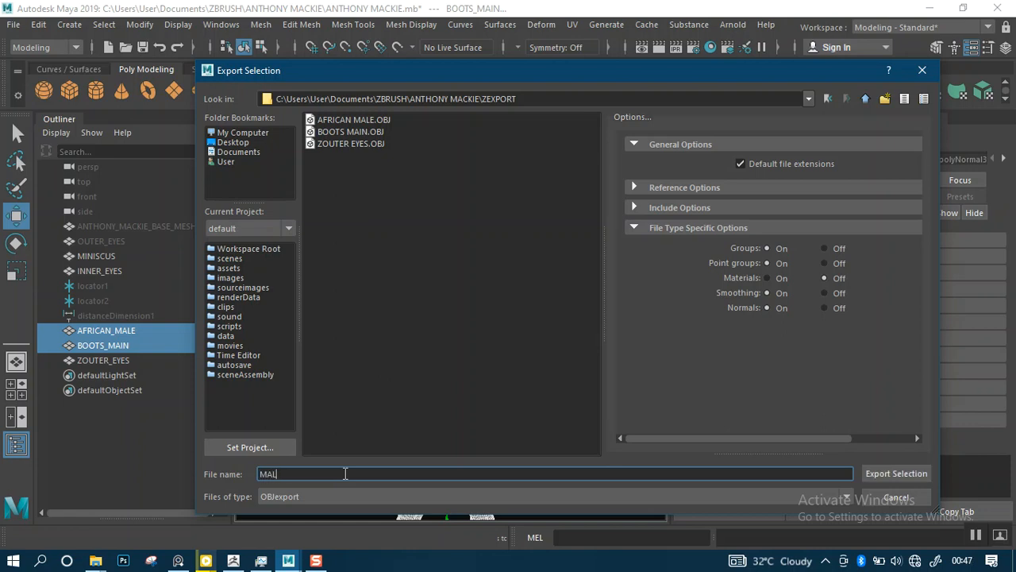
key(BackSpace)
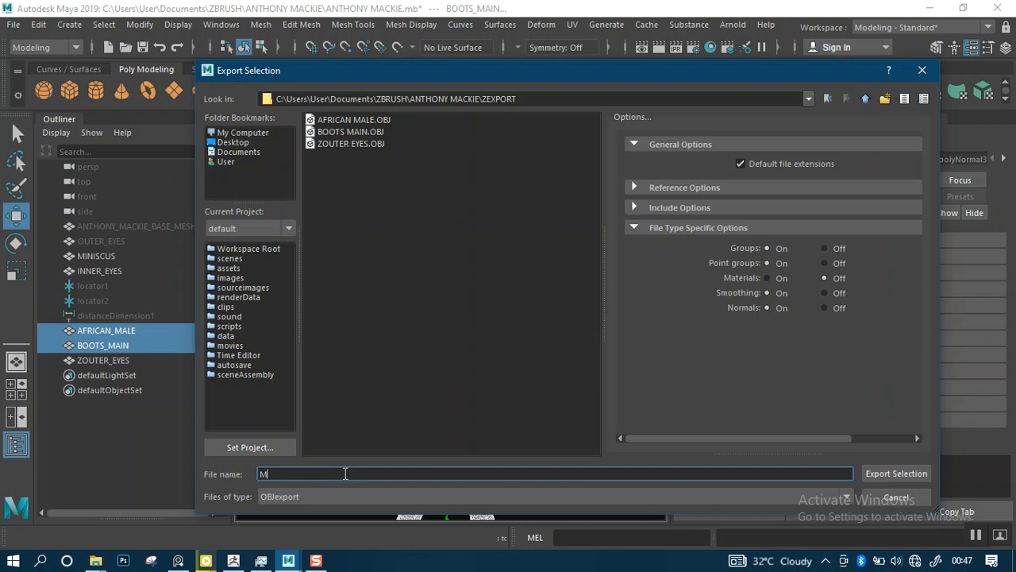
text(D)
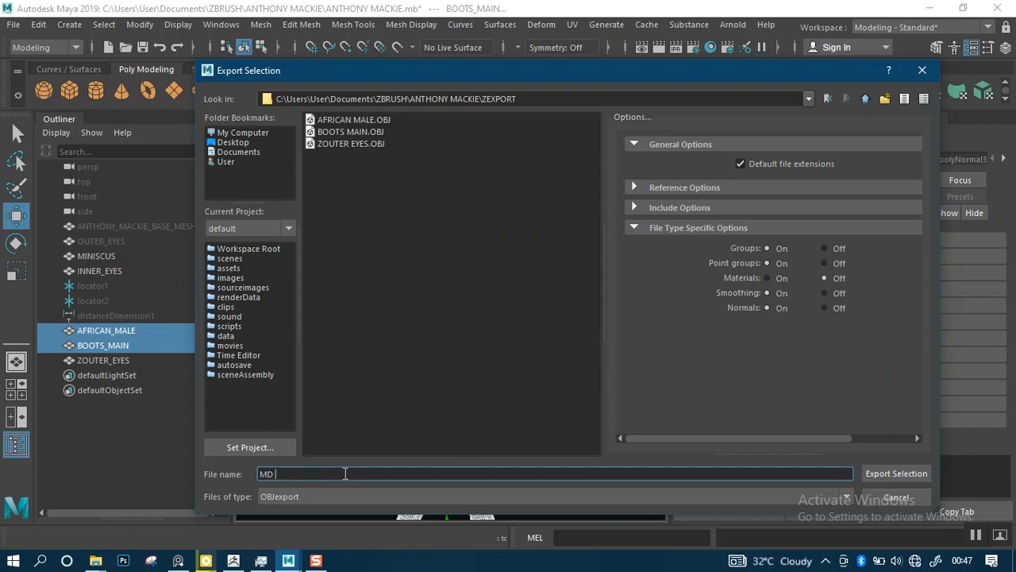
text(AFR)
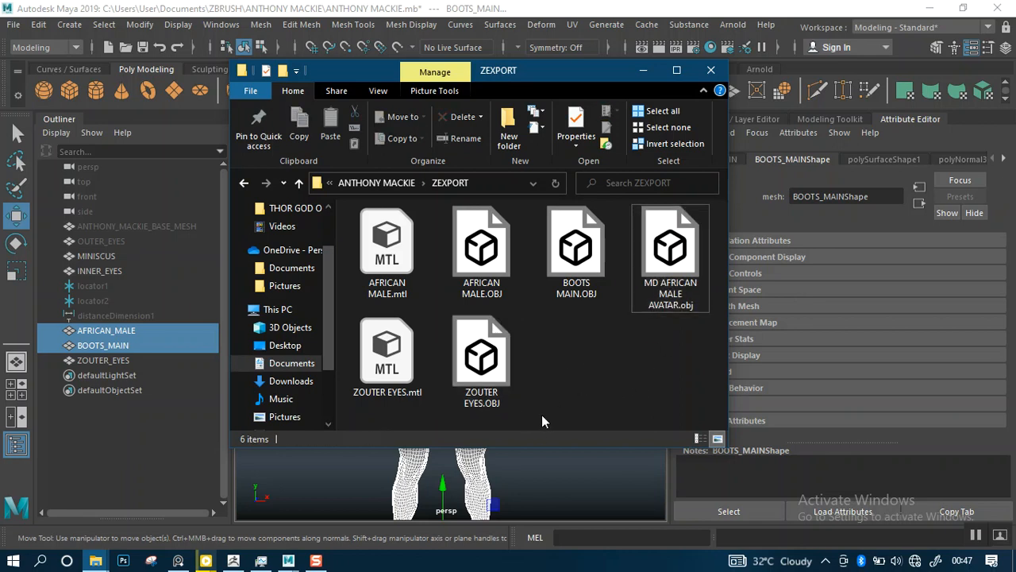
mouse_move(548, 316)
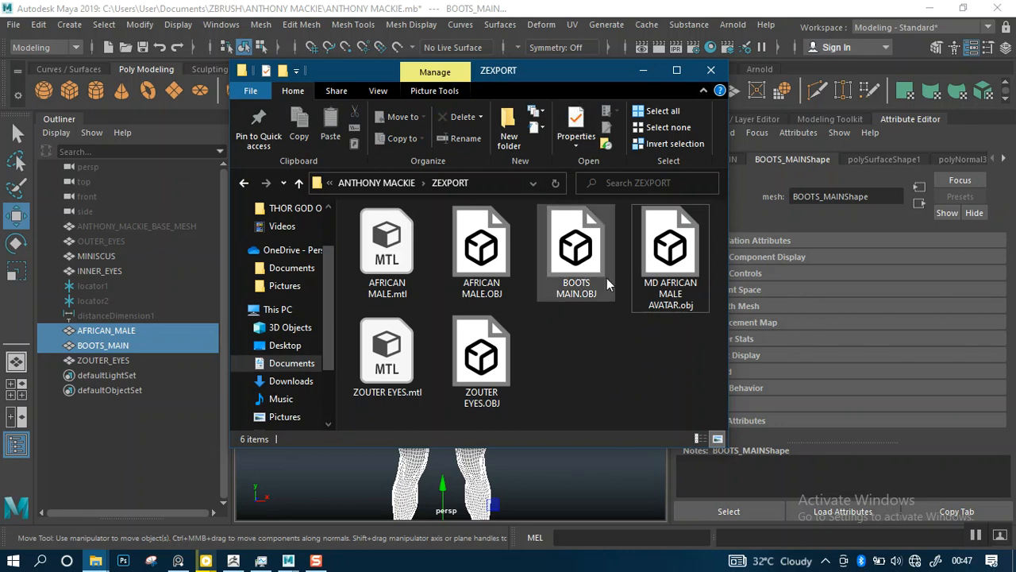
mouse_move(715, 276)
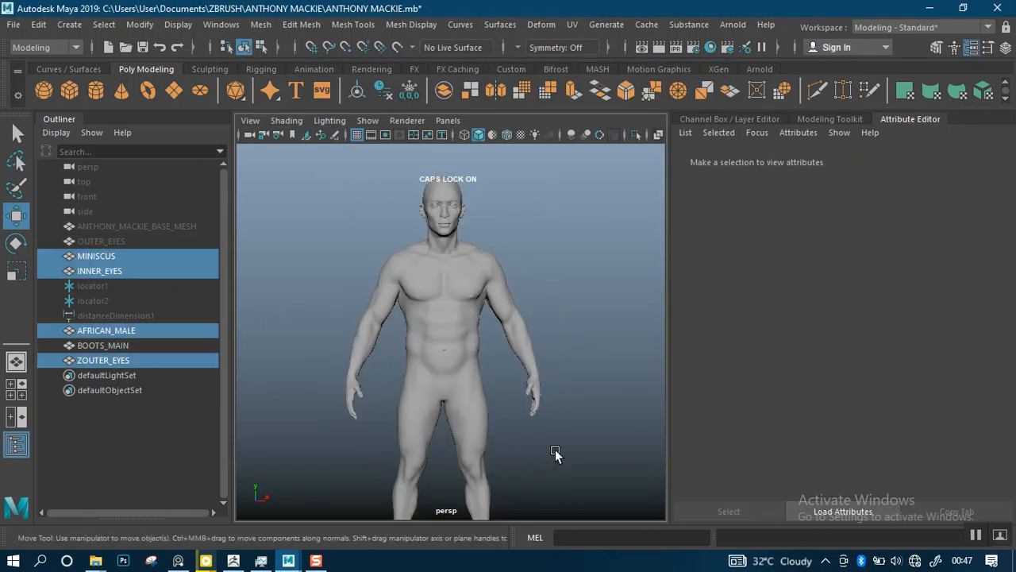
Step: Add BOOTS_MAIN to the selected meshes and assign a favourite material to them
click(102, 359)
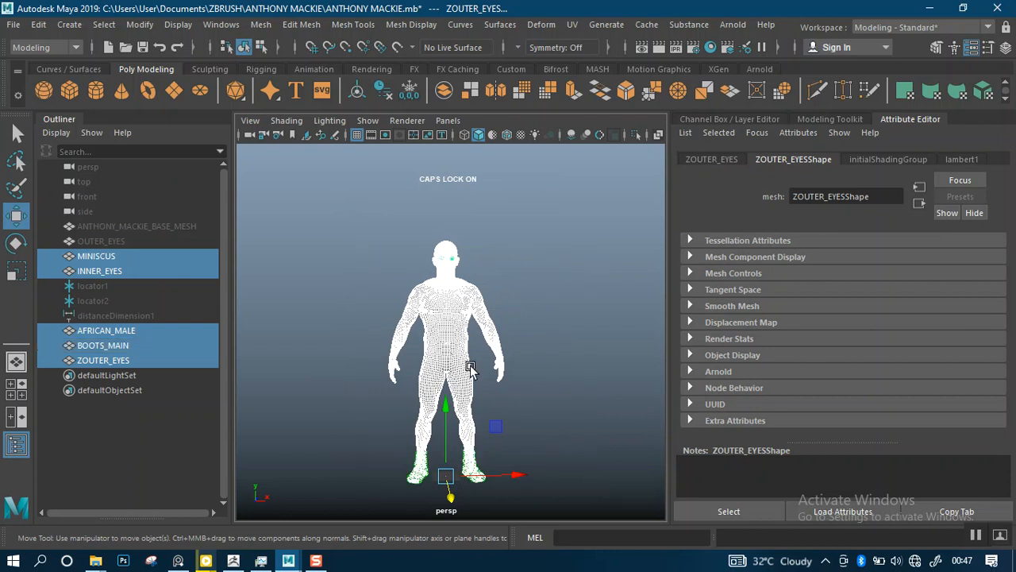
right_click(473, 369)
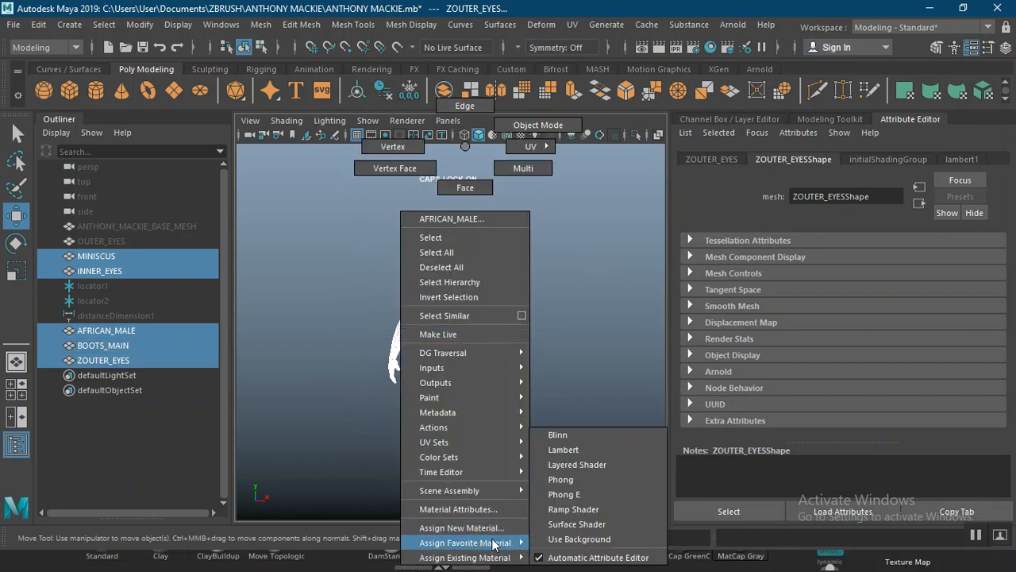
click(558, 435)
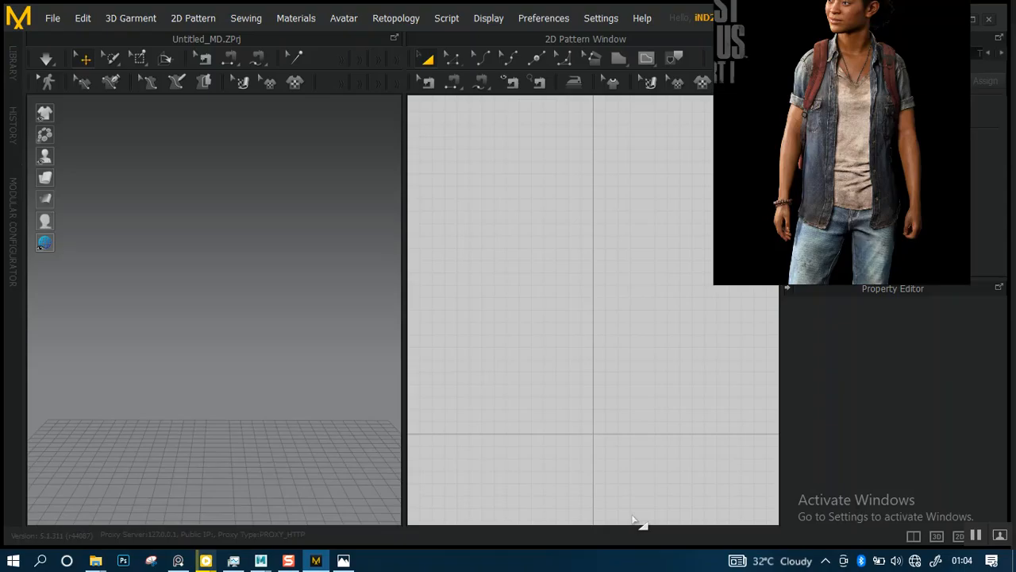
mouse_move(257, 419)
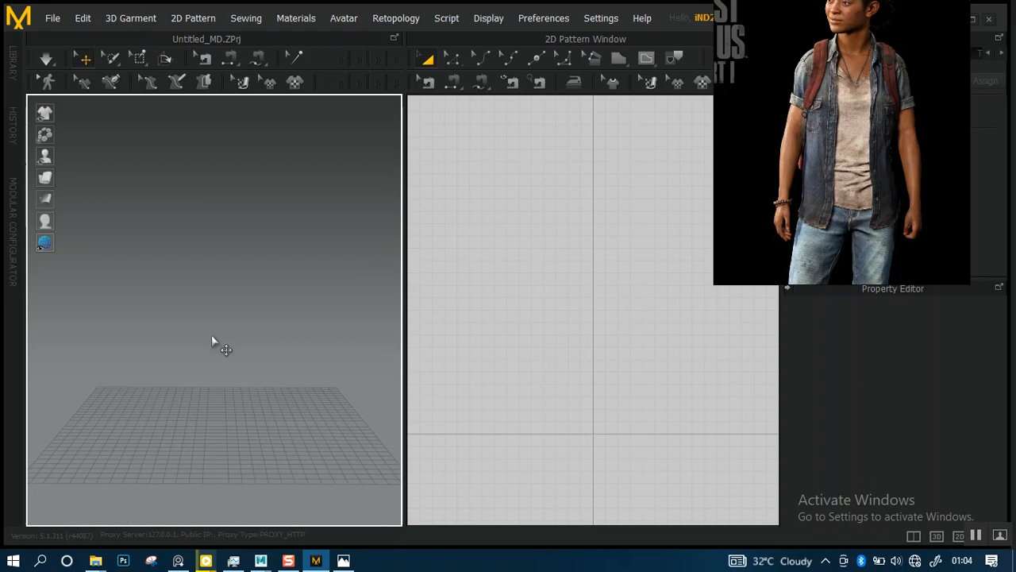
Step: Reveal the File menu's options for adding a project, garment or avatar
click(53, 17)
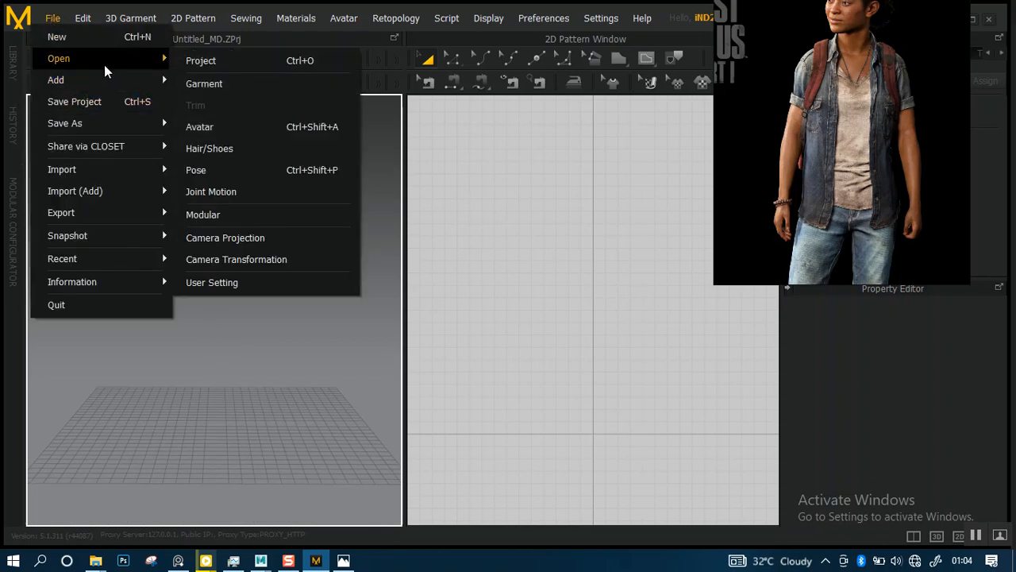
mouse_move(56, 79)
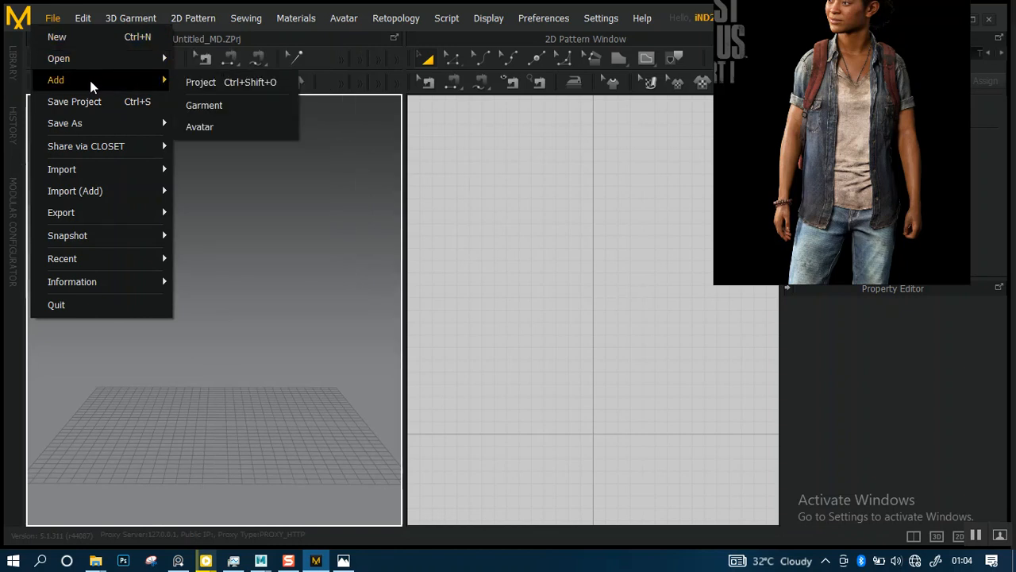
mouse_move(200, 83)
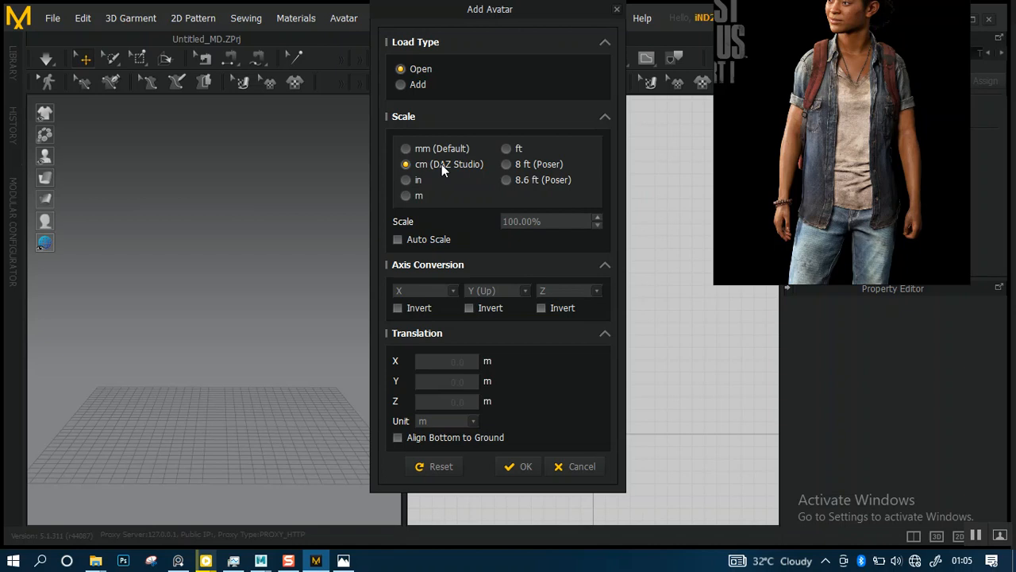
mouse_move(436, 167)
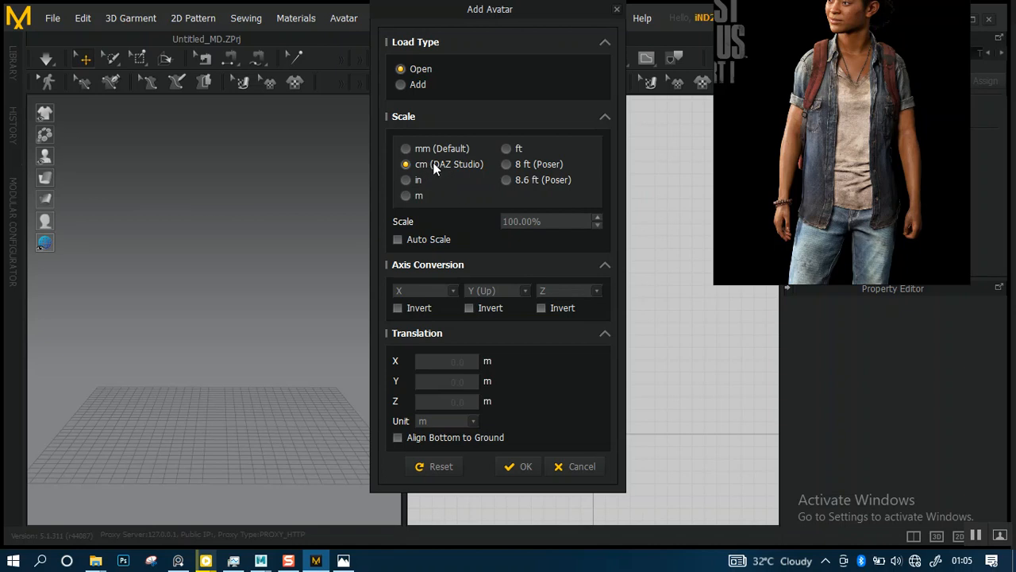
mouse_move(511, 86)
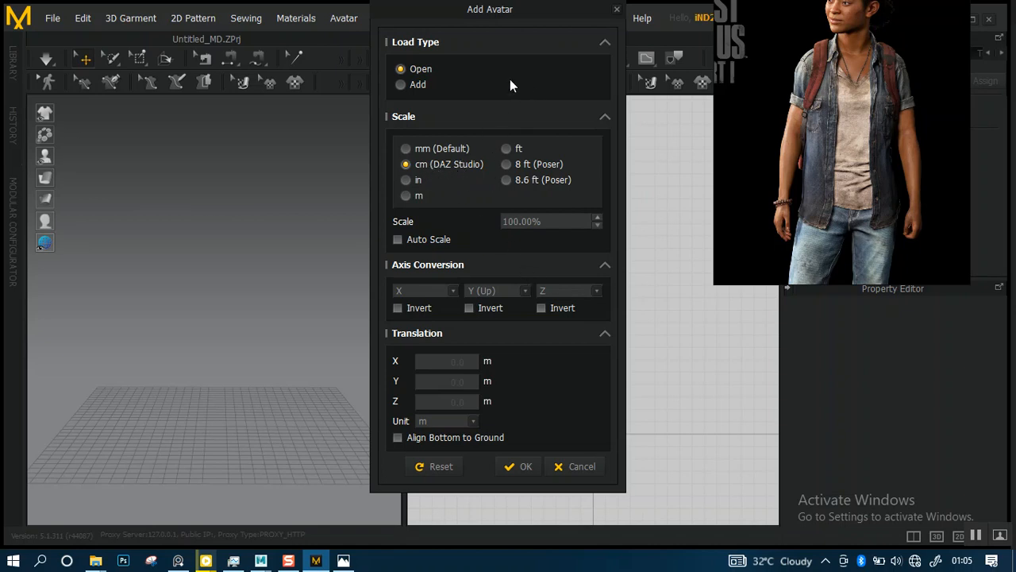
mouse_move(580, 368)
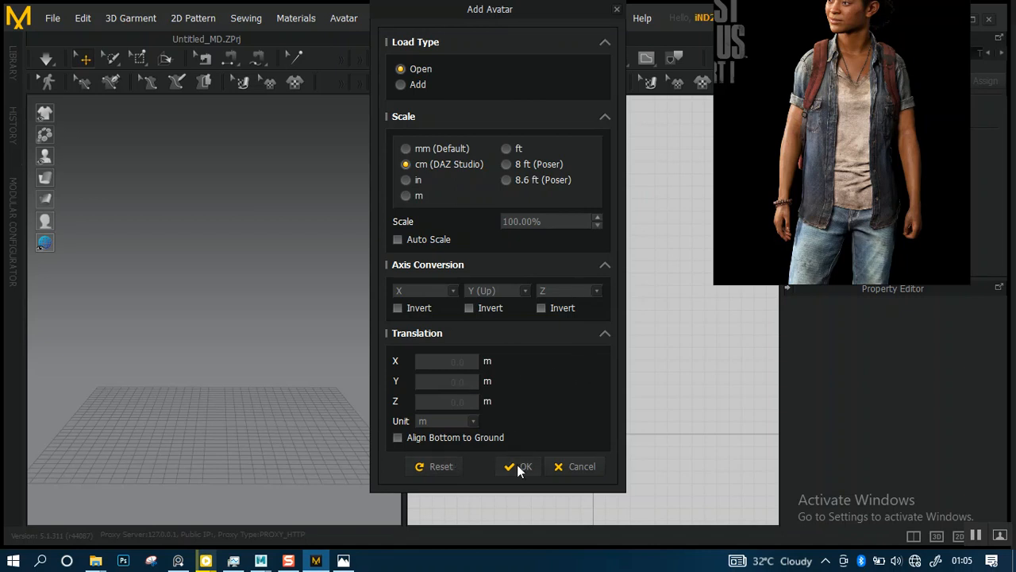
Step: Confirm the avatar import with Load Type Open and cm (DAZ Studio) scale
click(521, 467)
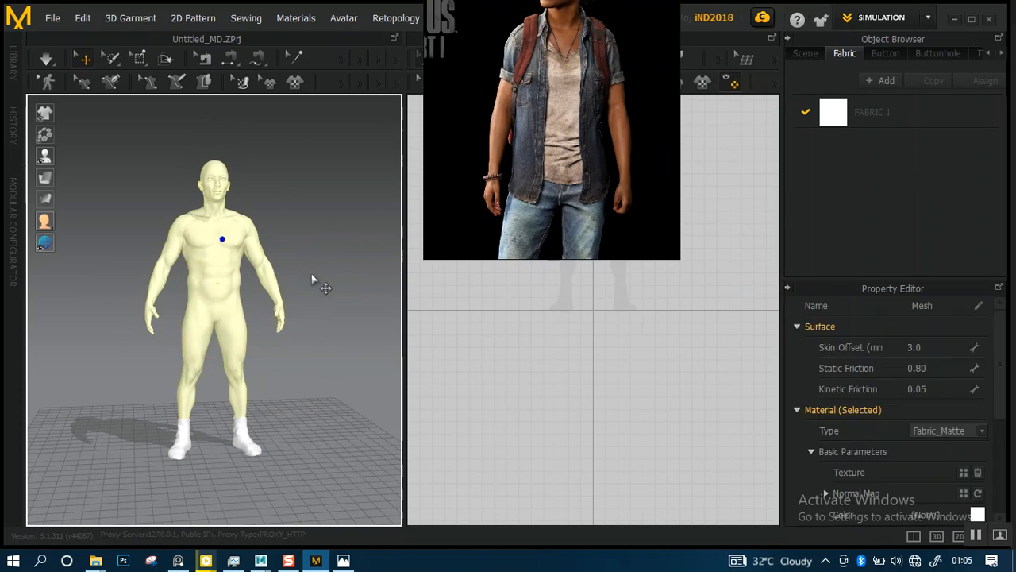
Step: Set the avatar body's material colour to a dark grey shade
scroll(down, 3)
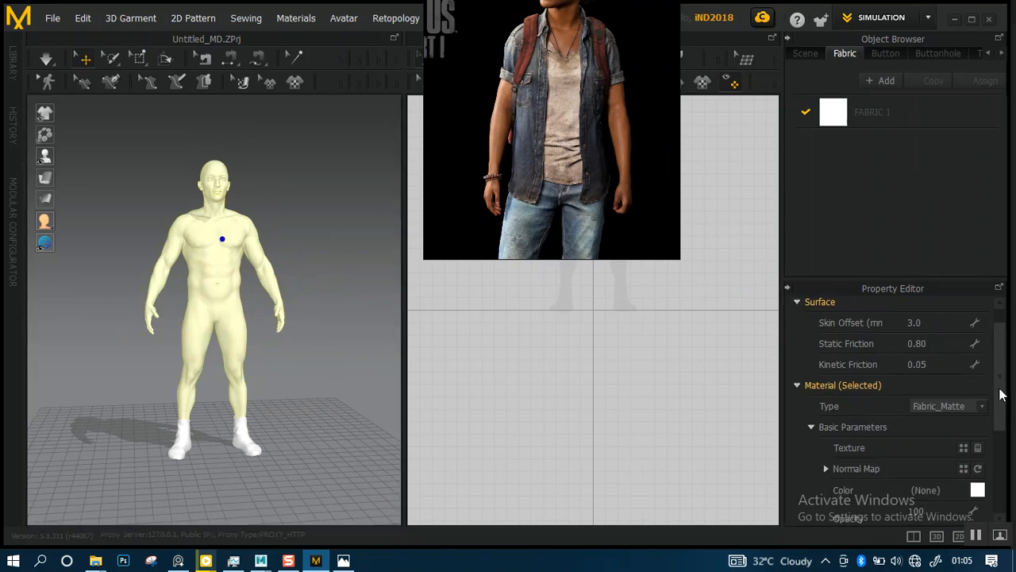
scroll(down, 3)
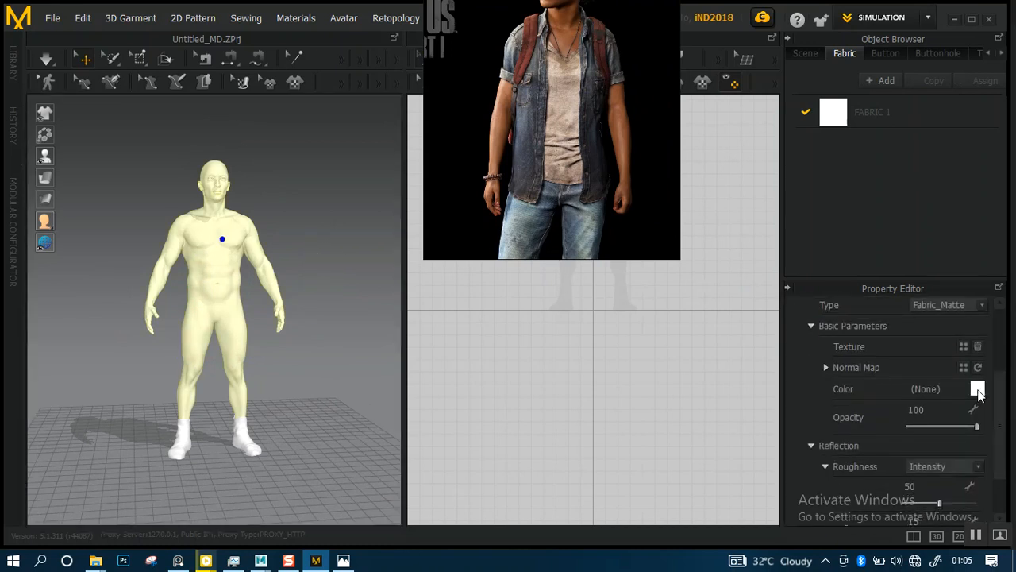
click(978, 387)
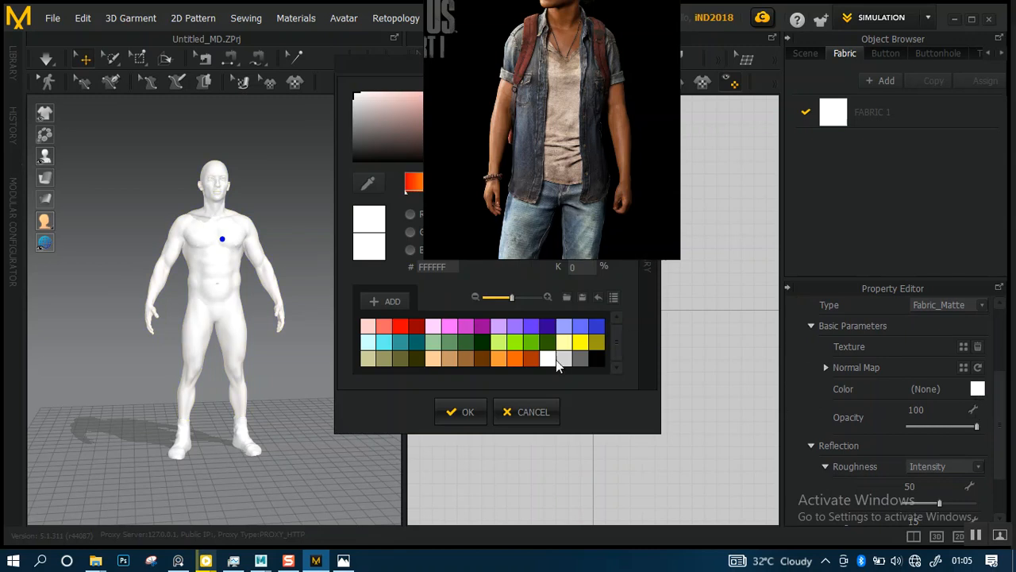
click(563, 359)
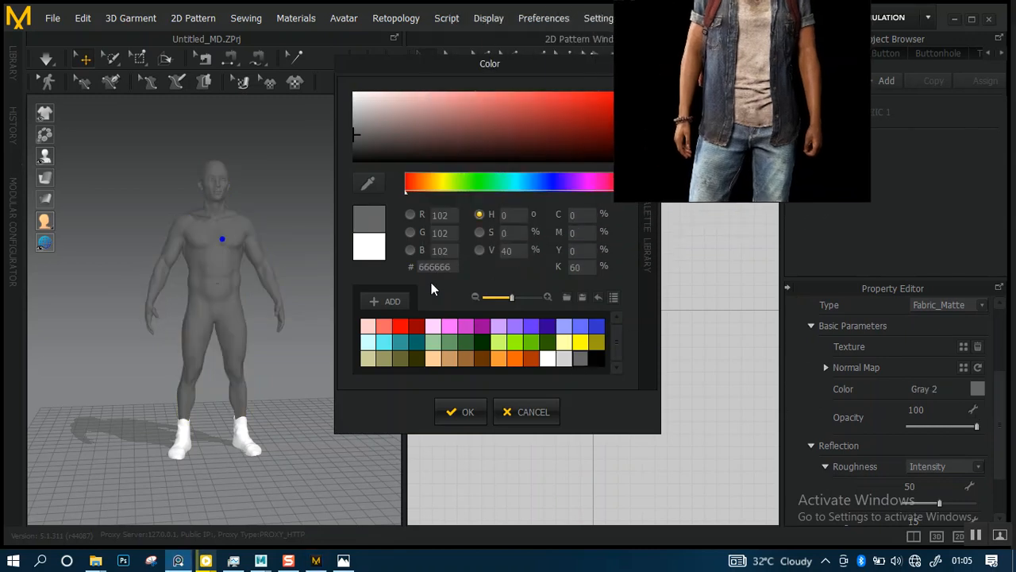
click(564, 359)
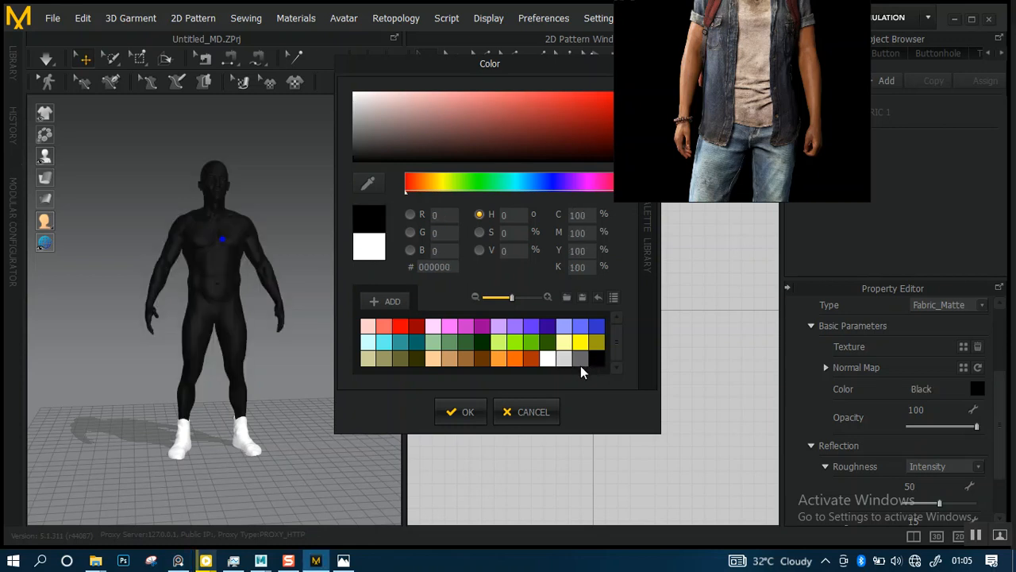
click(578, 359)
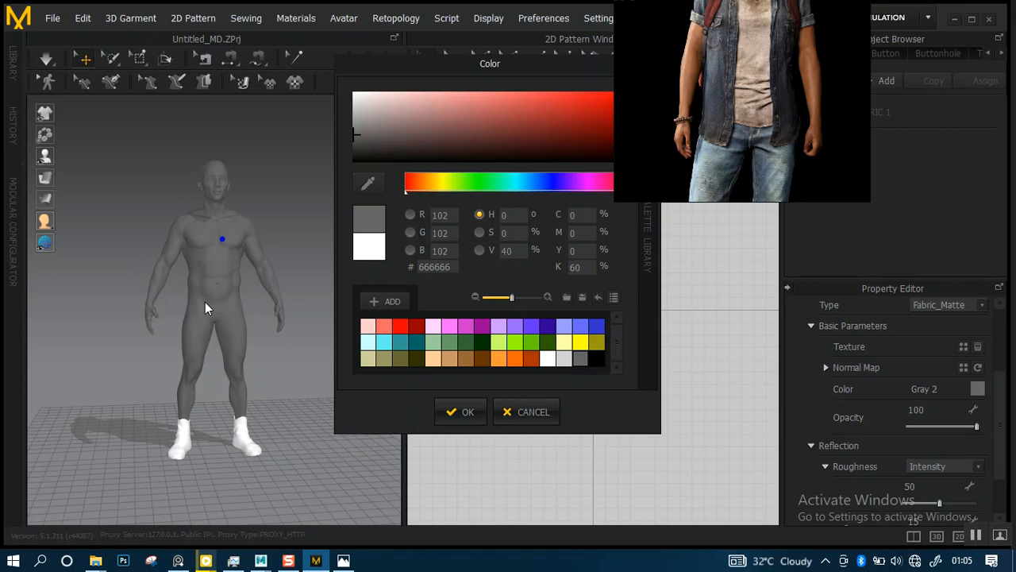
click(357, 141)
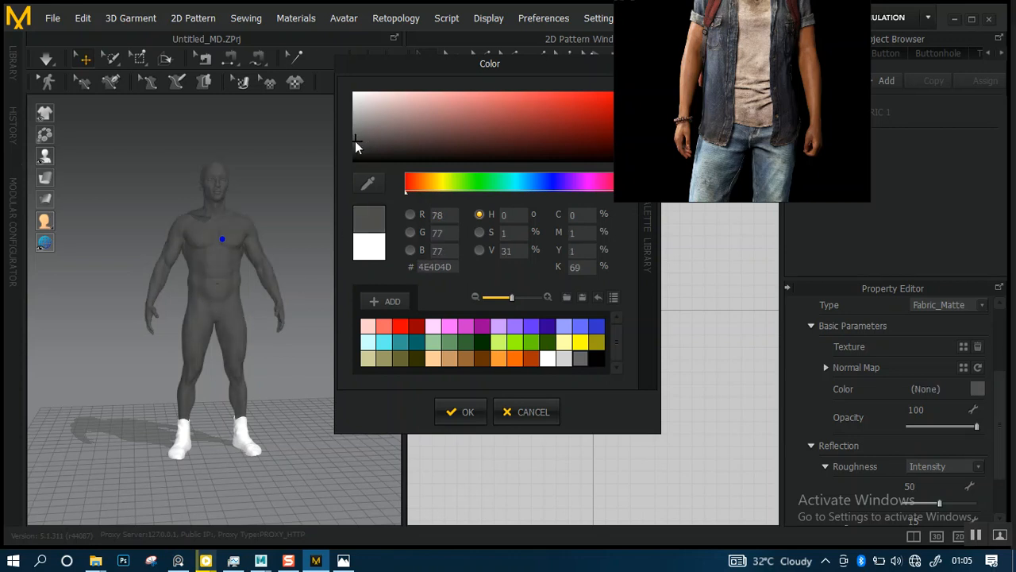
click(358, 140)
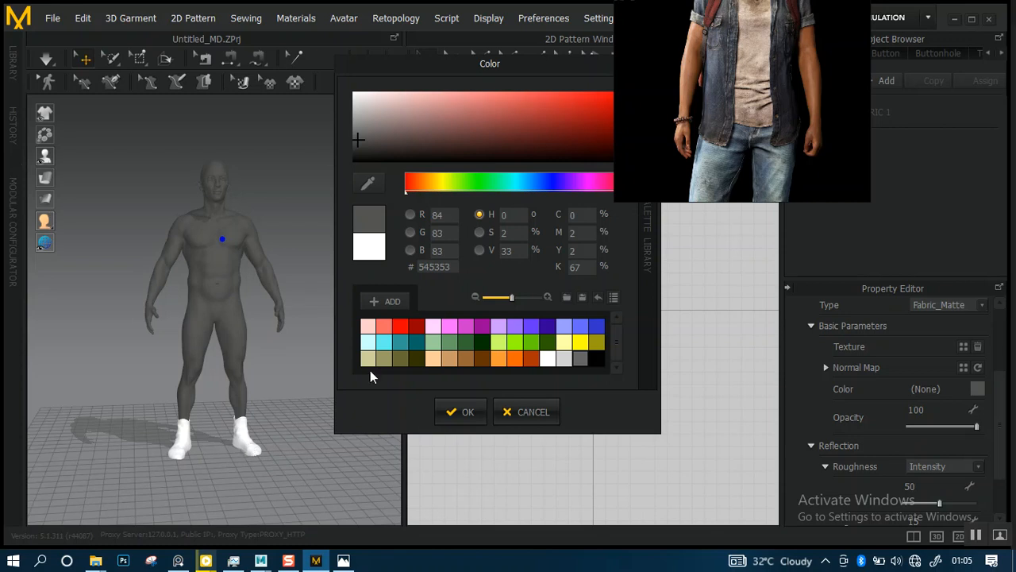
Step: Give the boots a matching dark grey colour
click(467, 412)
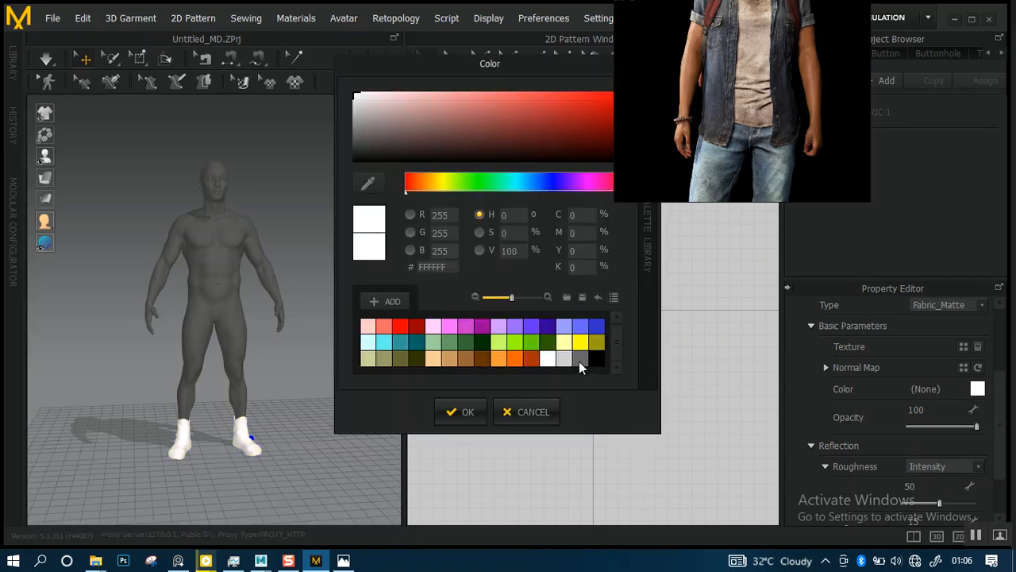
click(565, 359)
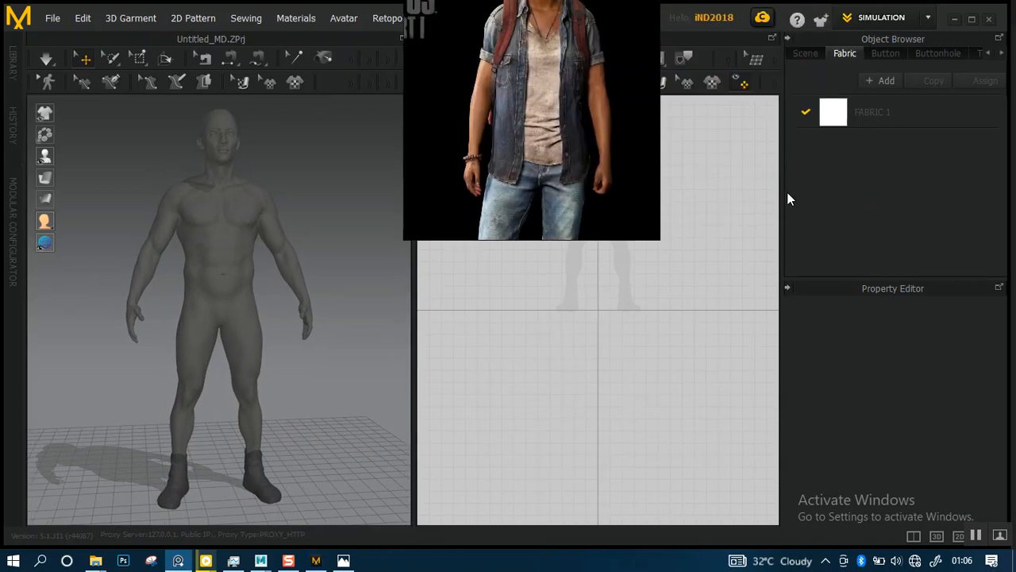
mouse_move(783, 210)
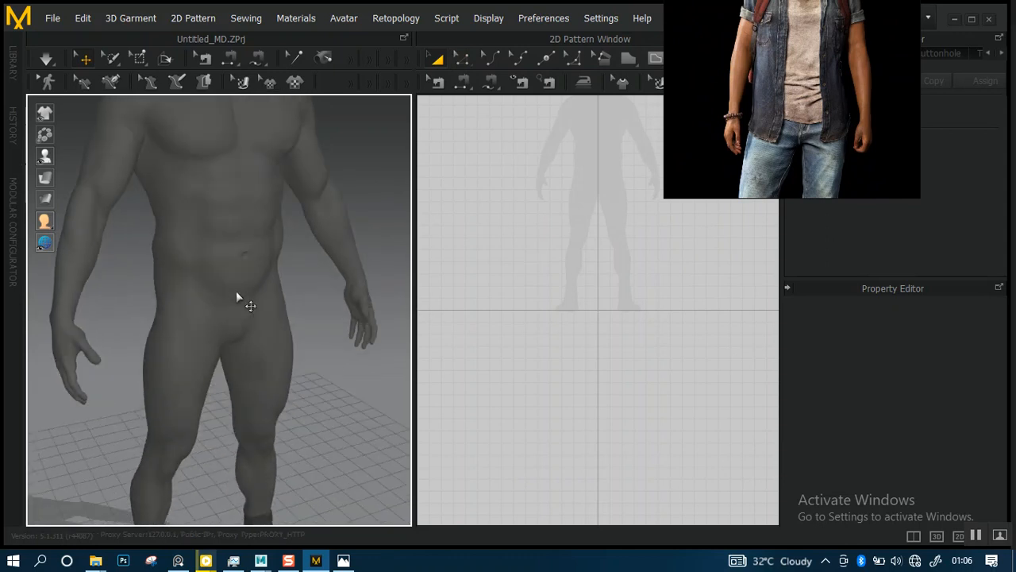
Step: Lower the body material's Roughness to make the skin glossy
click(254, 295)
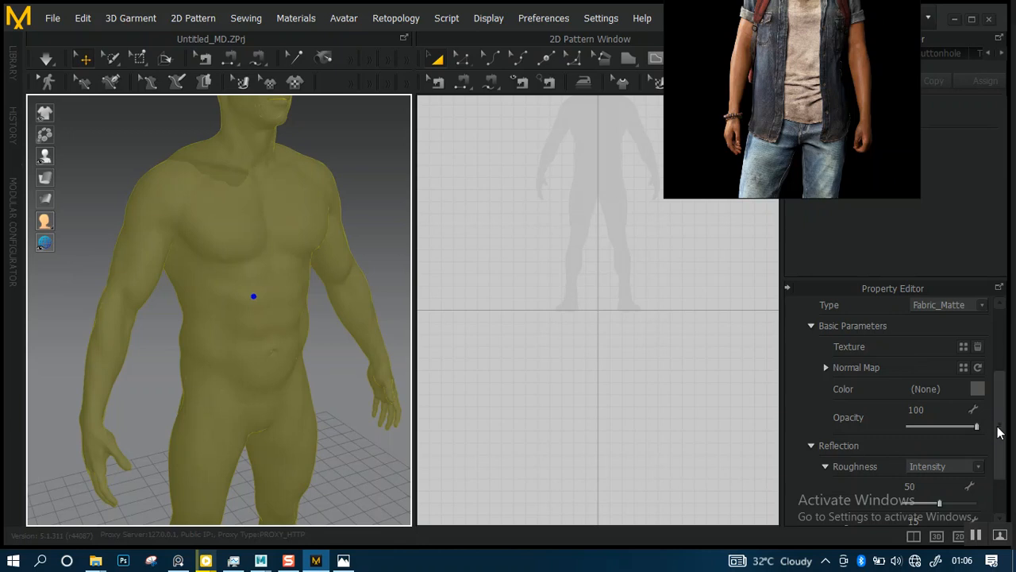
scroll(down, 3)
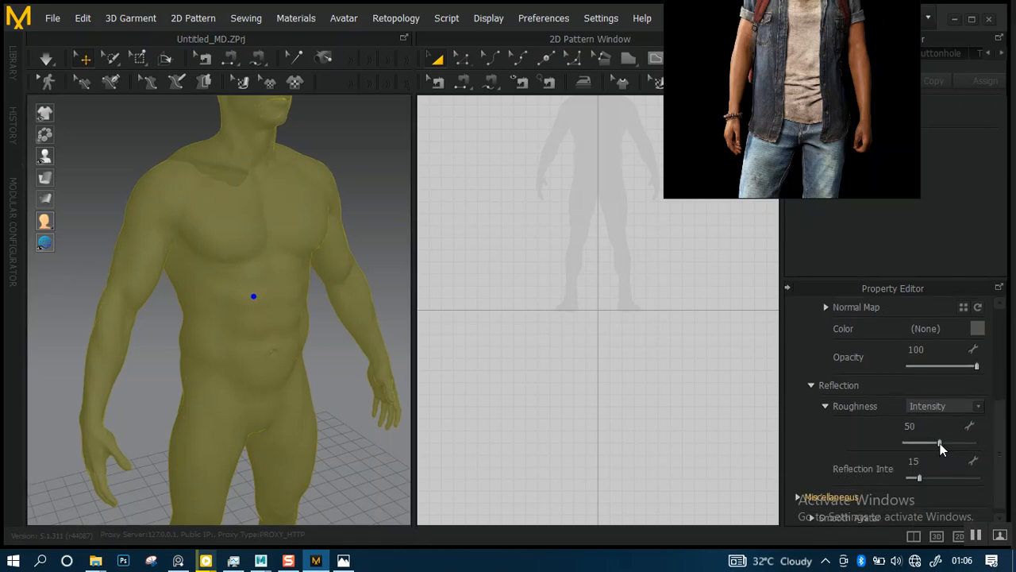
drag(940, 442, 921, 442)
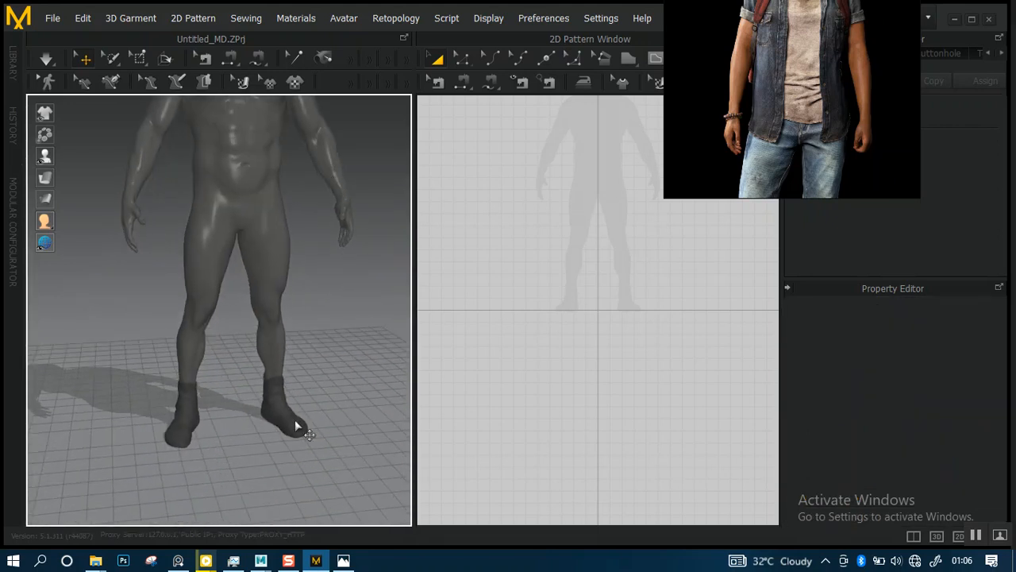
Step: Lower the boots' Roughness for shine and check the avatar from the side
click(289, 416)
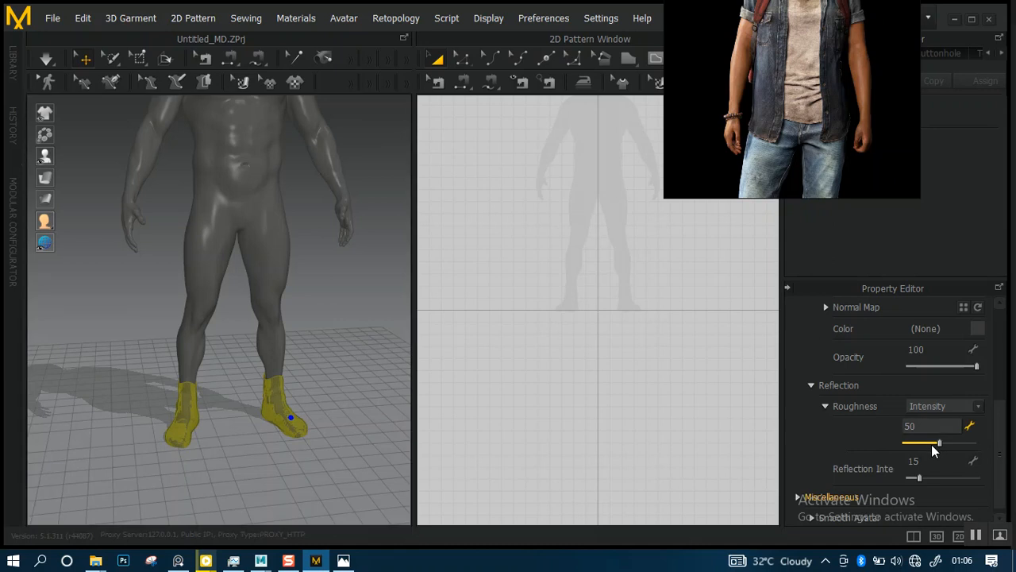
drag(940, 442, 934, 442)
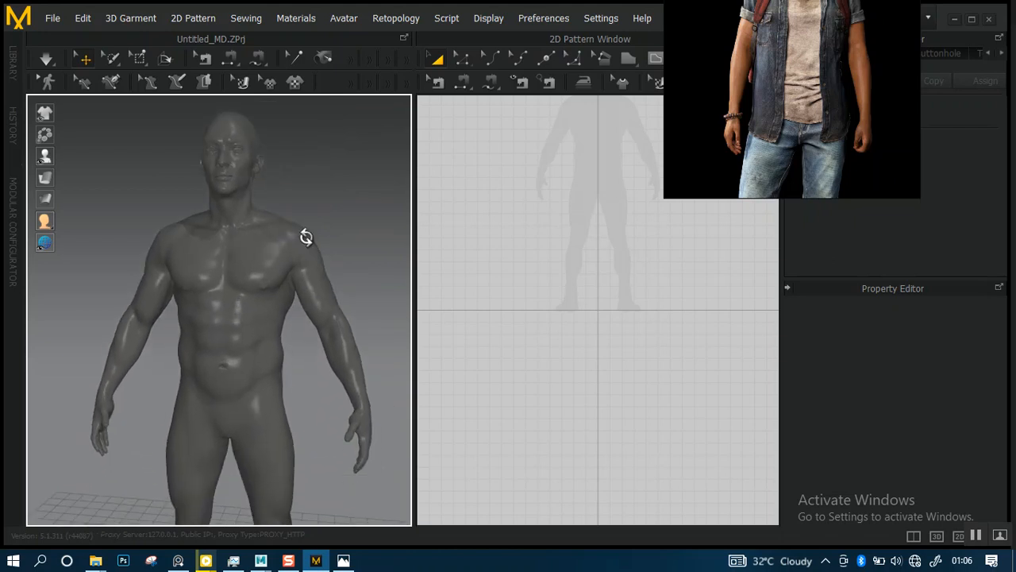
drag(306, 239, 346, 295)
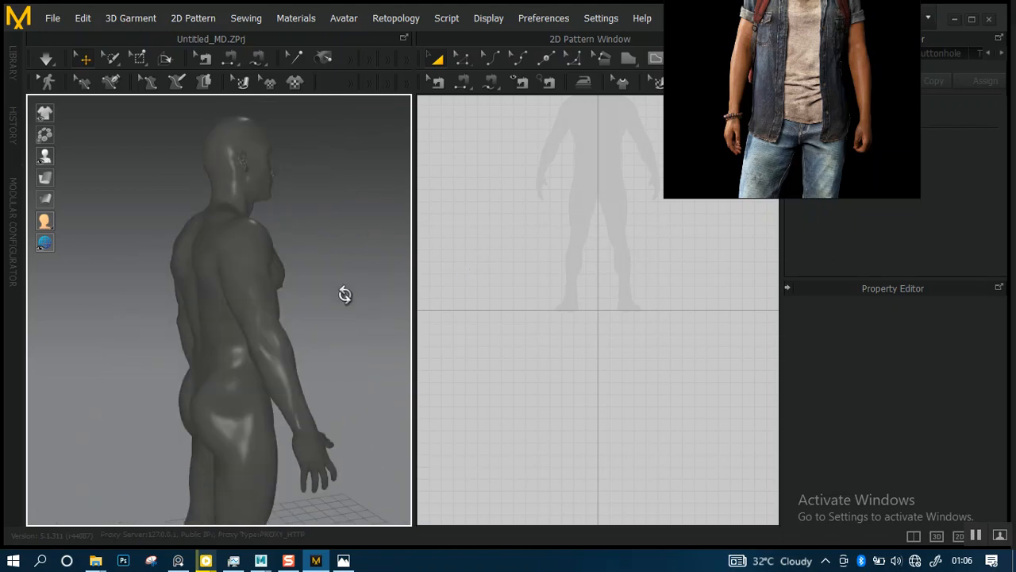
drag(344, 294, 276, 251)
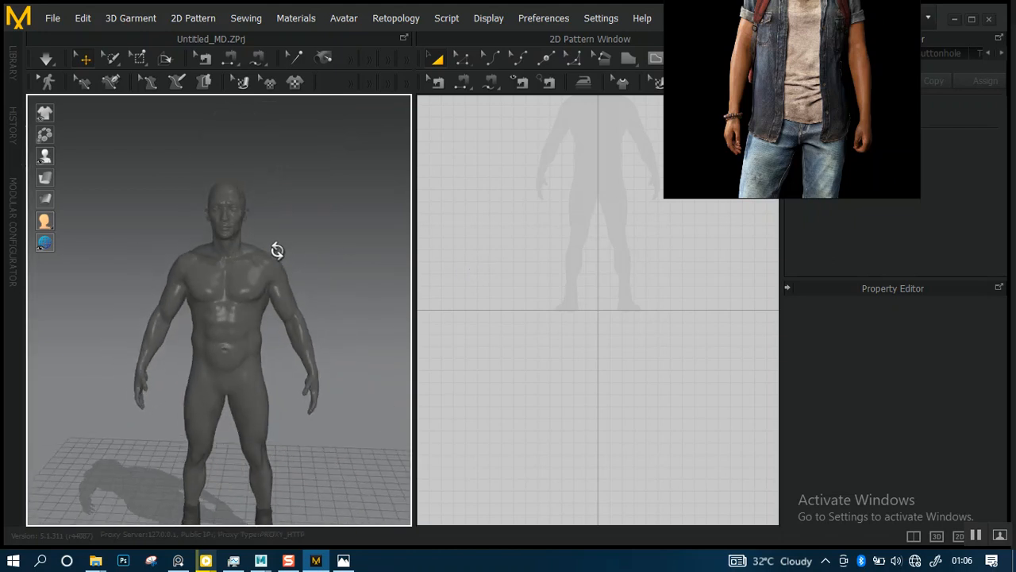